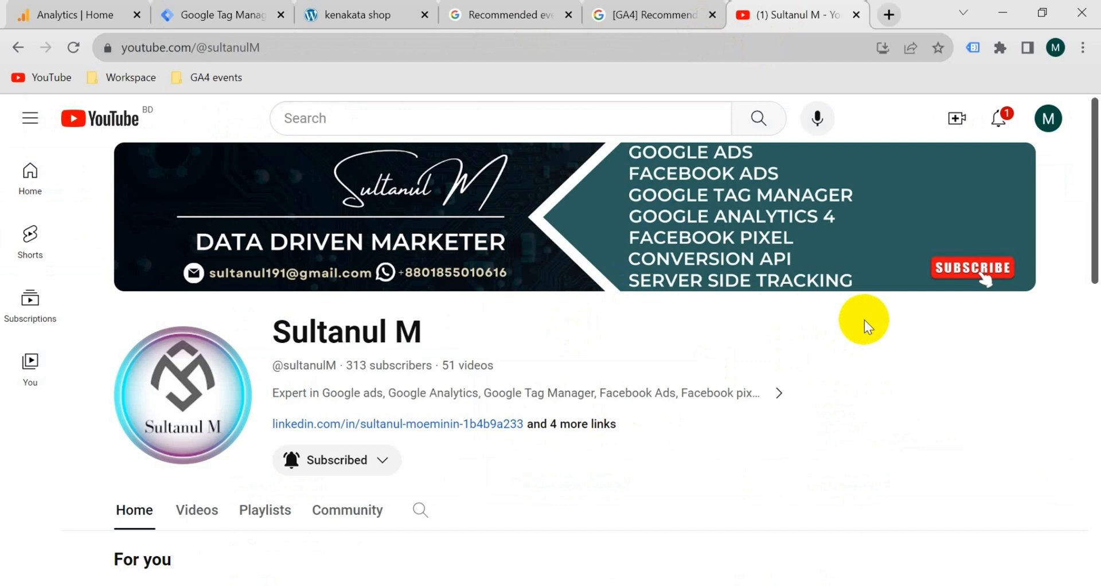
Cycle through the kenakata shop and Tag Manager tabs, ending on the Kenakata Analytics Home report
{"action": "left_click", "coordinate": [363, 16]}
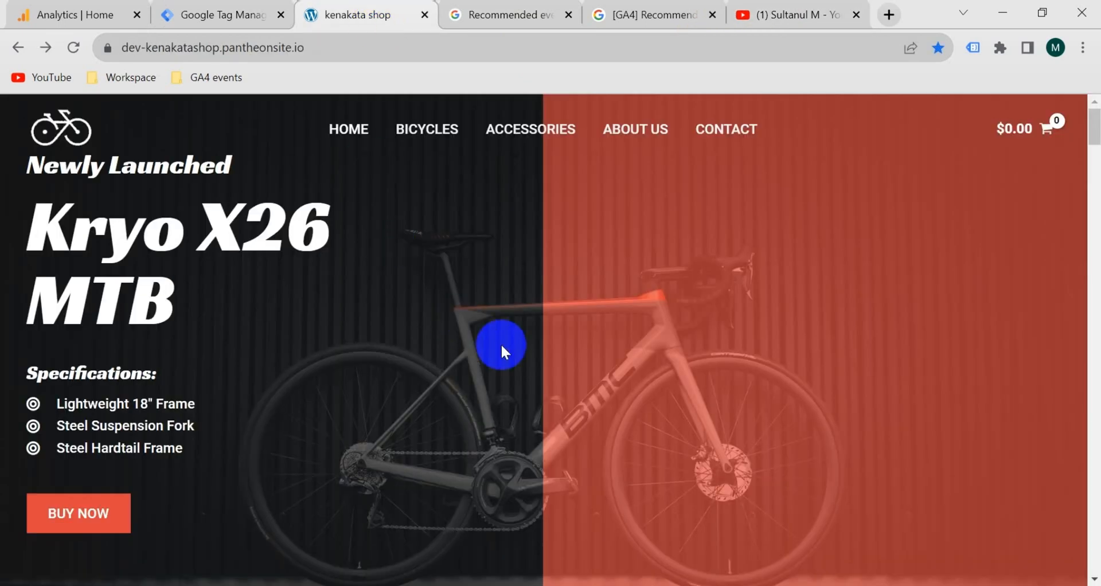
{"action": "left_click", "coordinate": [225, 15]}
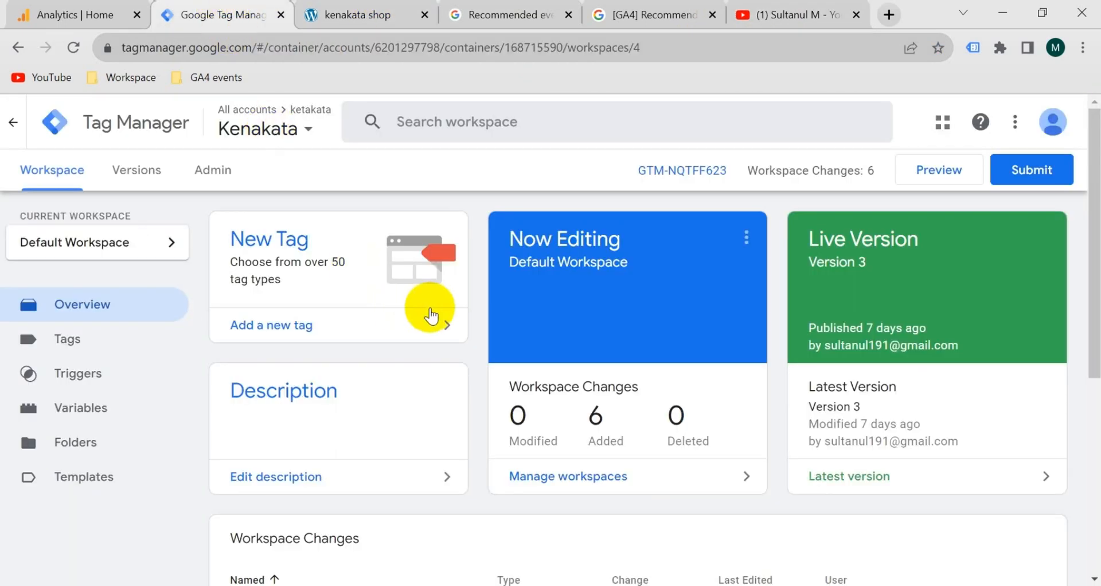
{"action": "left_click", "coordinate": [68, 16]}
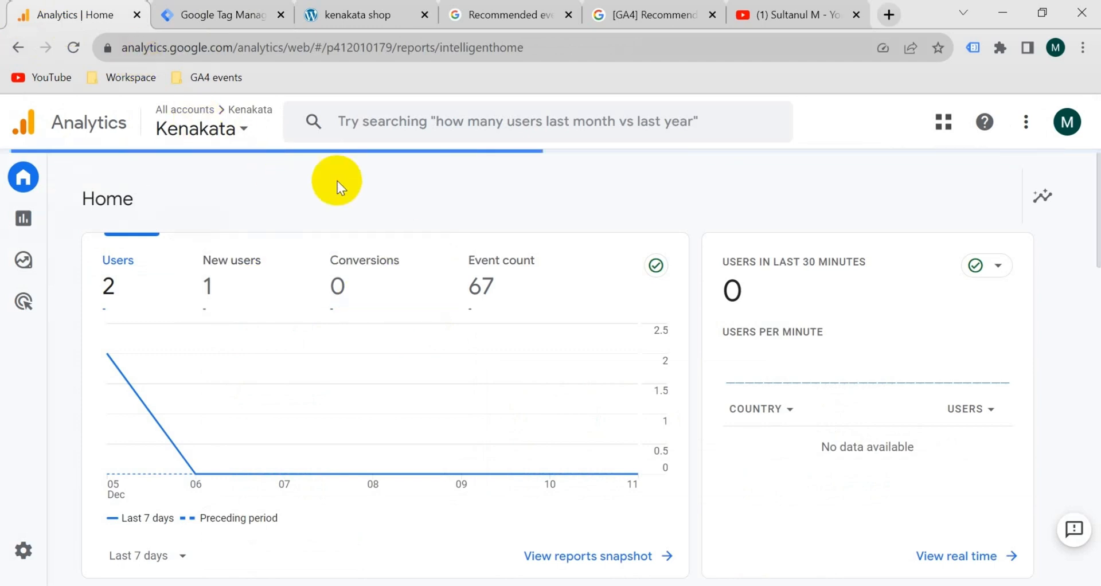
Launch Preview for GTM-NQTFF623 and connect Tag Assistant to the kenakata shop URL
{"action": "left_click", "coordinate": [215, 14]}
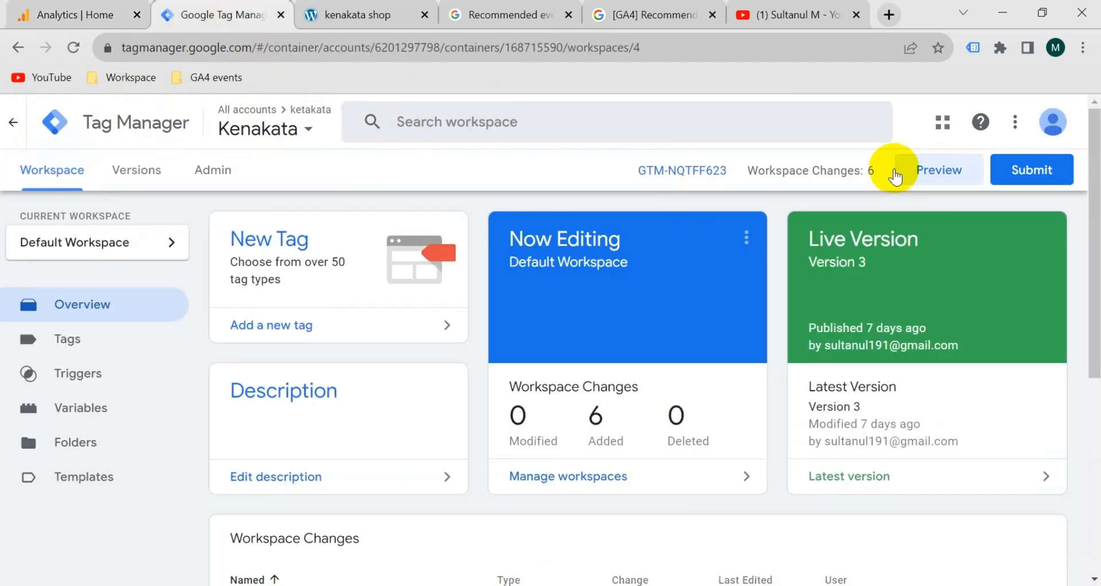
{"action": "mouse_move", "coordinate": [894, 189]}
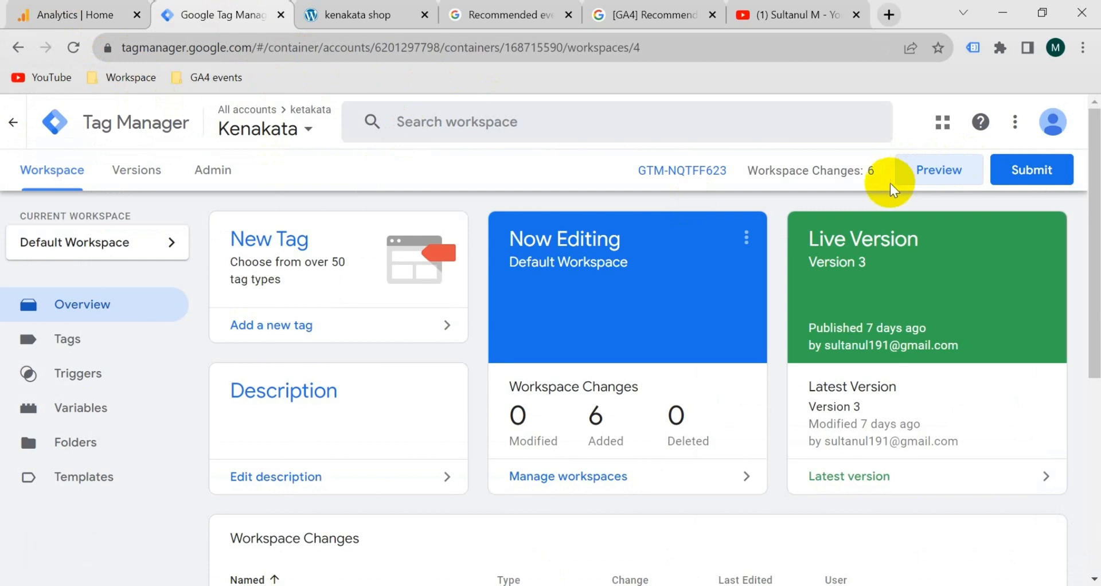
{"action": "left_click", "coordinate": [939, 170]}
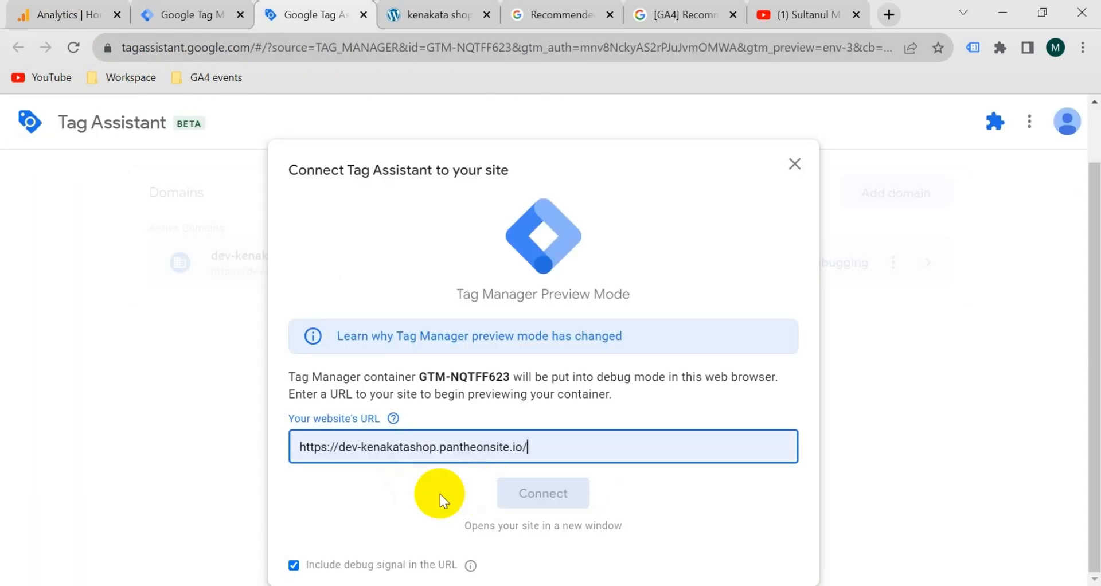
{"action": "left_click", "coordinate": [543, 493]}
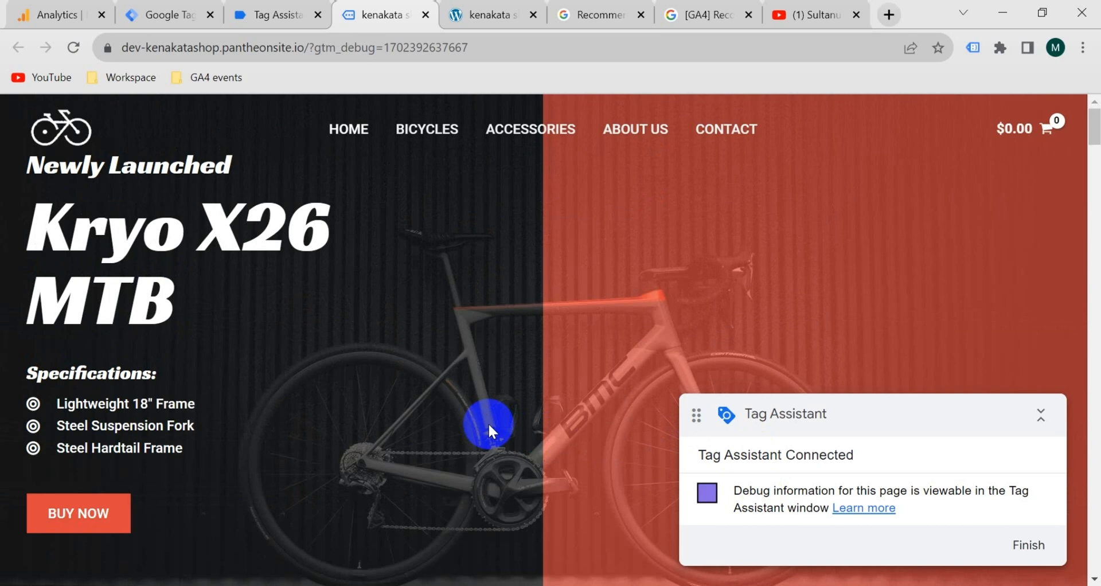
Open the Kryo X26 MTB – Model X from New Arrivals and add it to the cart
{"action": "scroll", "scroll_direction": "down", "scroll_amount": 3}
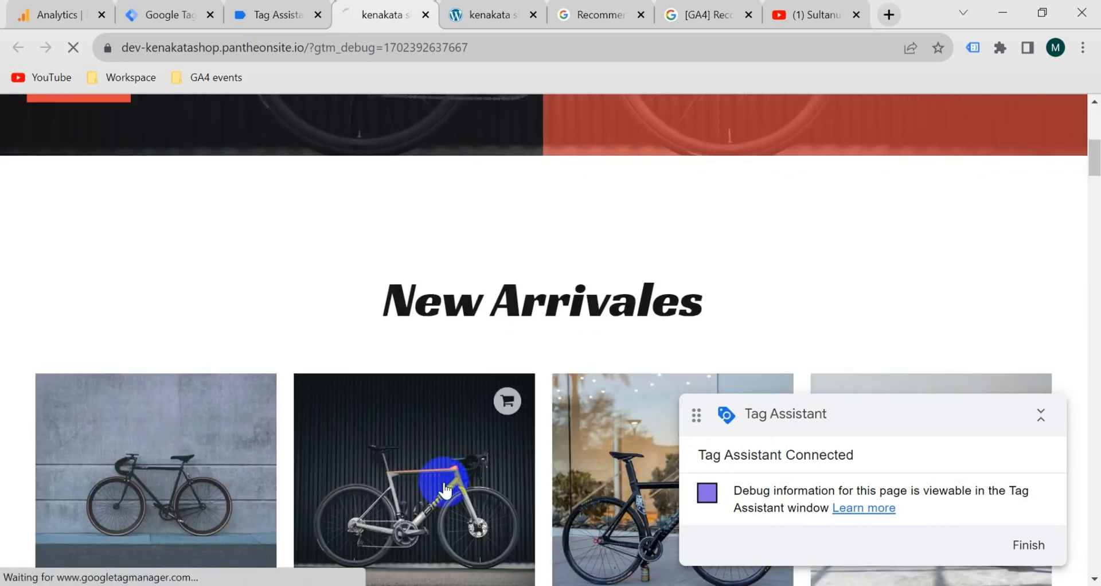
{"action": "left_click", "coordinate": [440, 493]}
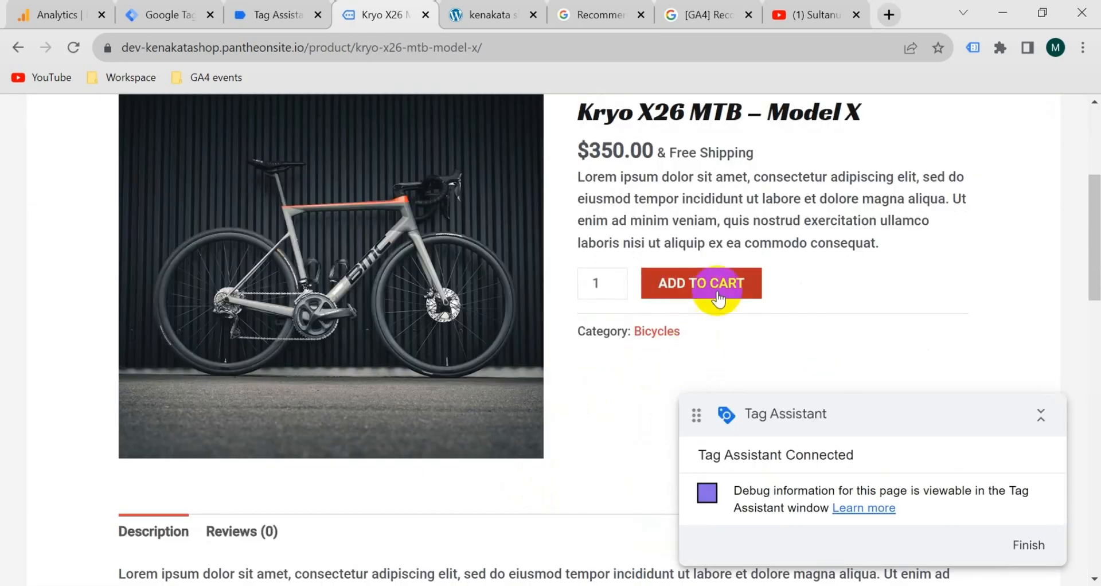
{"action": "left_click", "coordinate": [700, 283]}
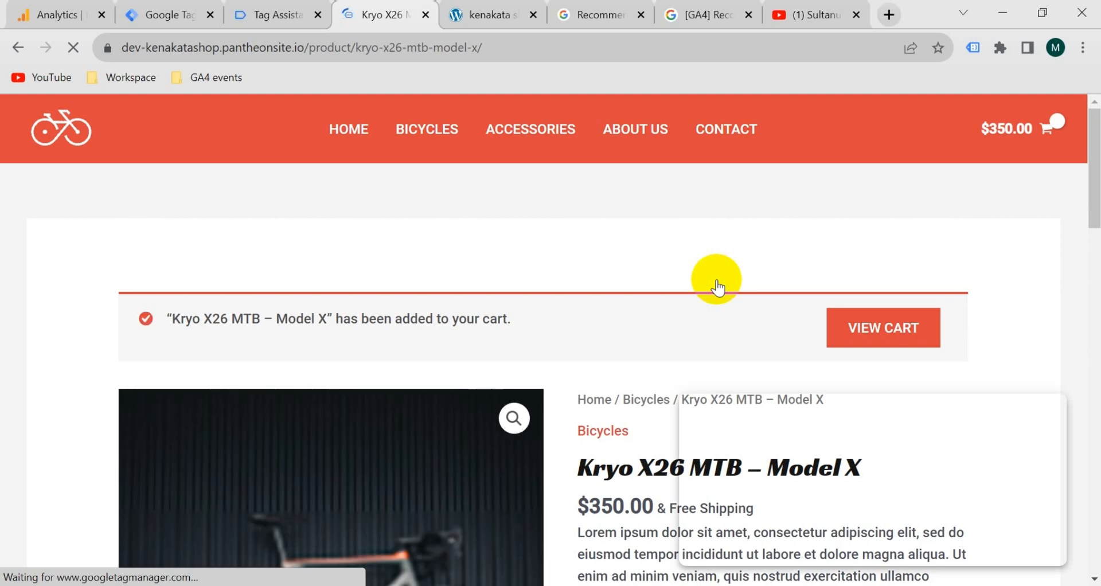
Select the add_to_cart event in Tag Assistant and browse its Data Layer values
{"action": "left_click", "coordinate": [279, 14]}
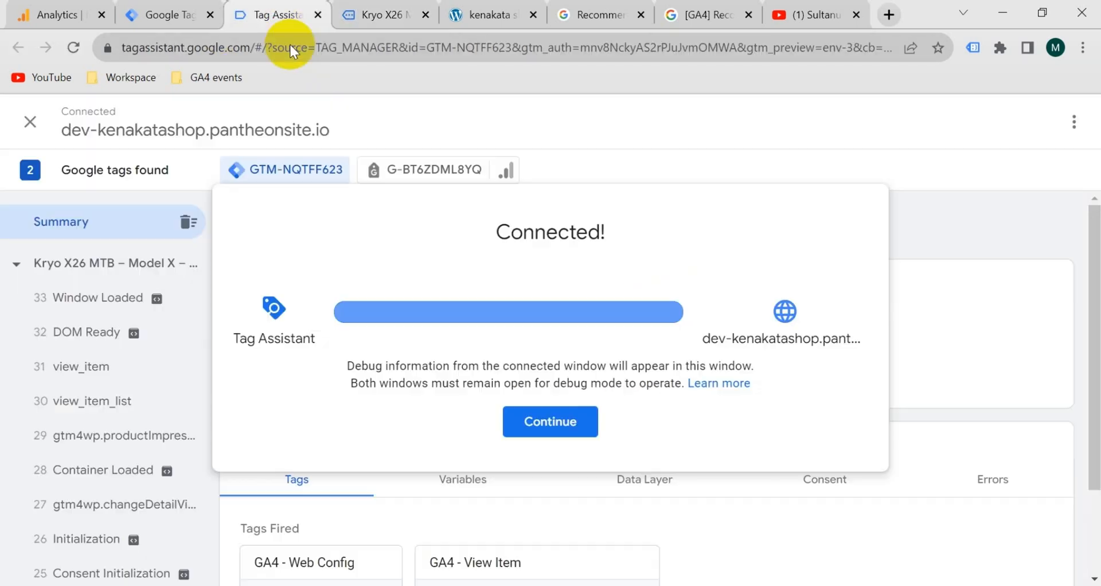
{"action": "left_click", "coordinate": [549, 421]}
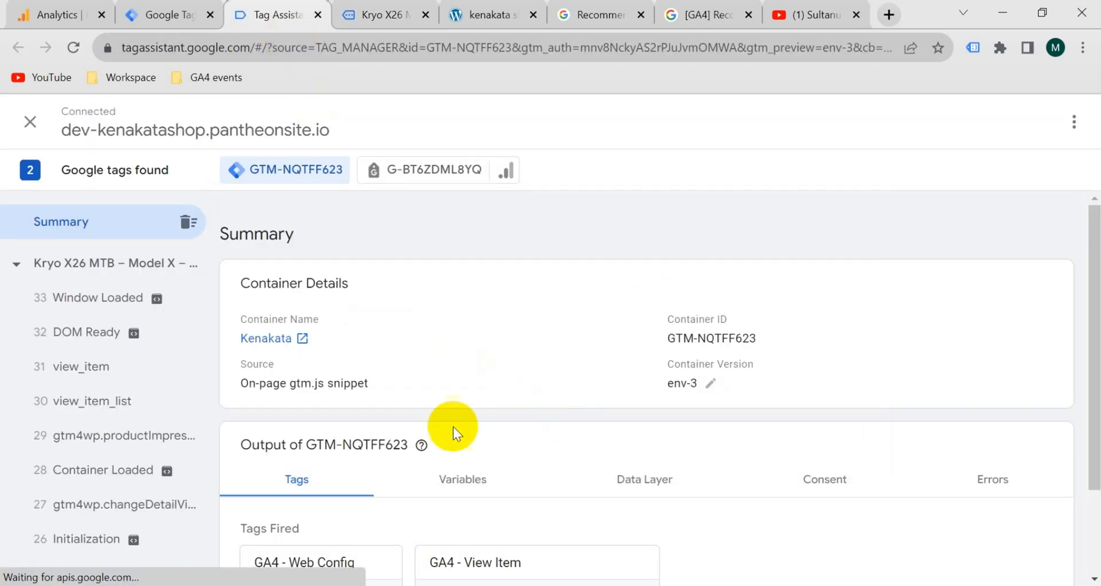
{"action": "scroll", "scroll_direction": "down", "scroll_amount": 3}
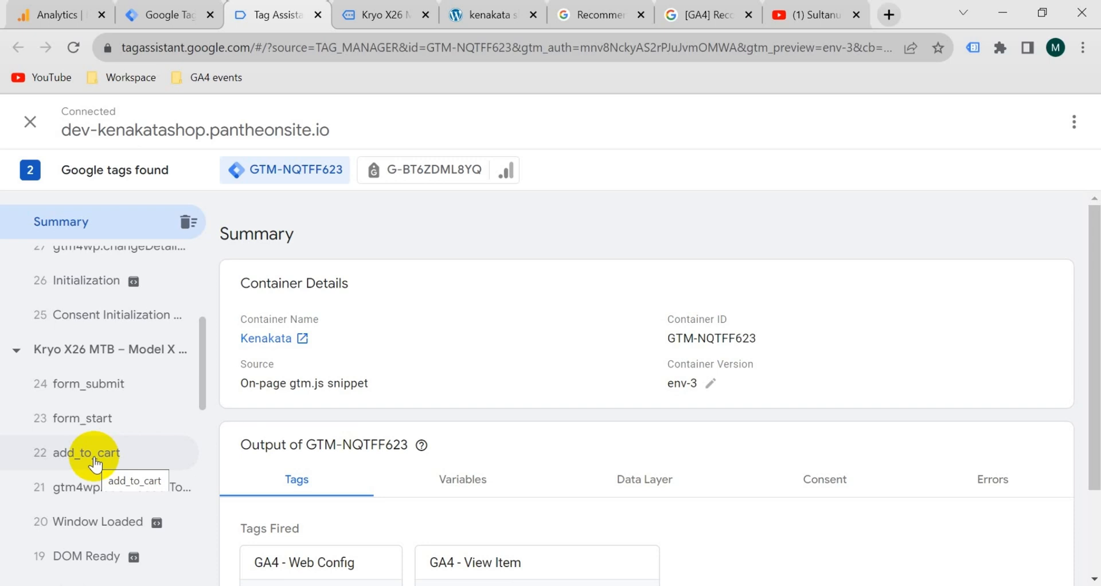
{"action": "left_click", "coordinate": [86, 452]}
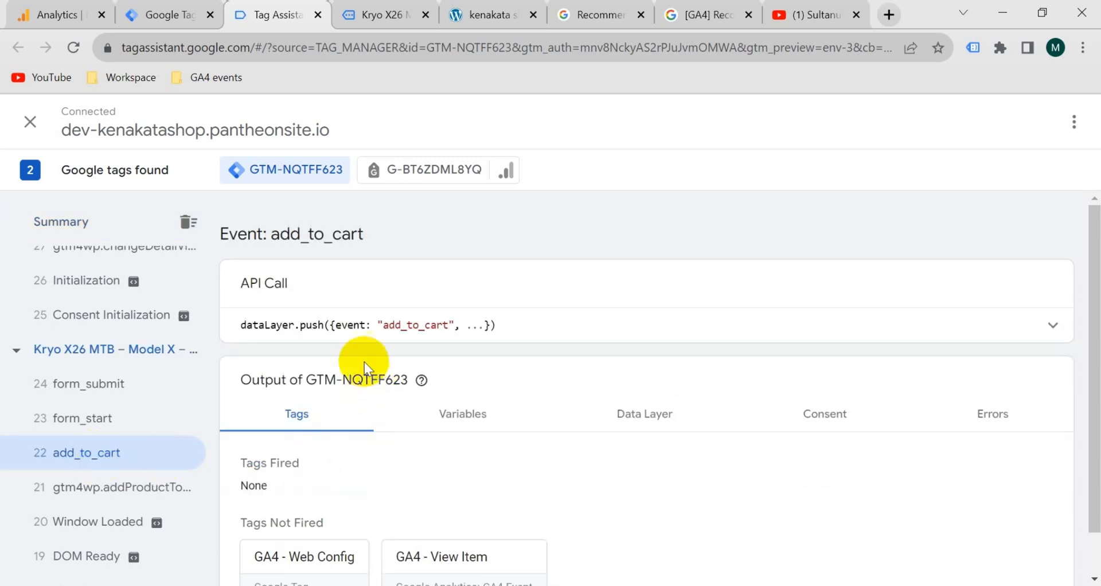
{"action": "mouse_move", "coordinate": [497, 369]}
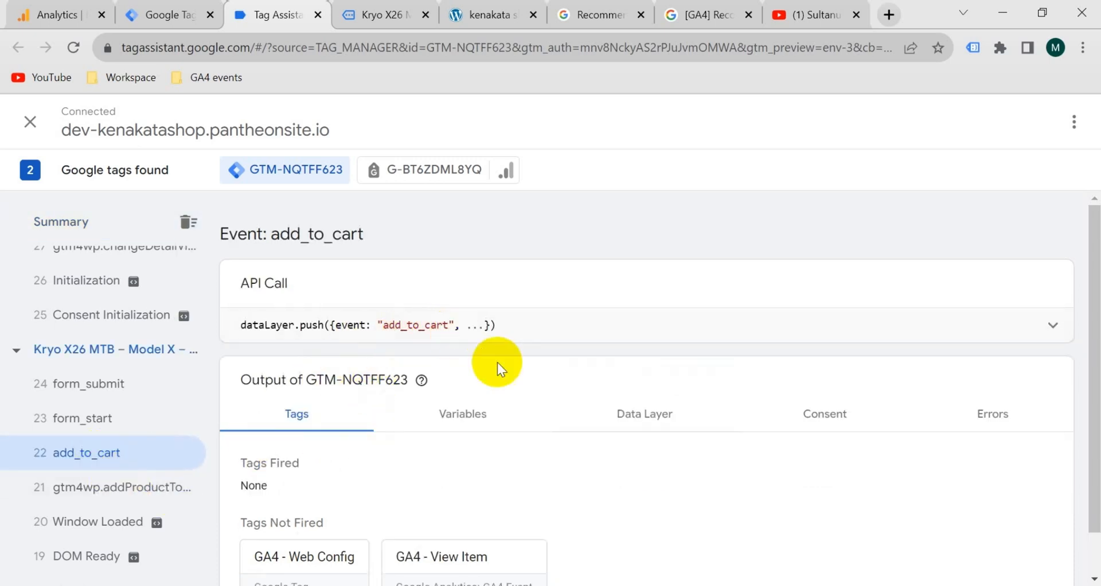
{"action": "left_click", "coordinate": [644, 414]}
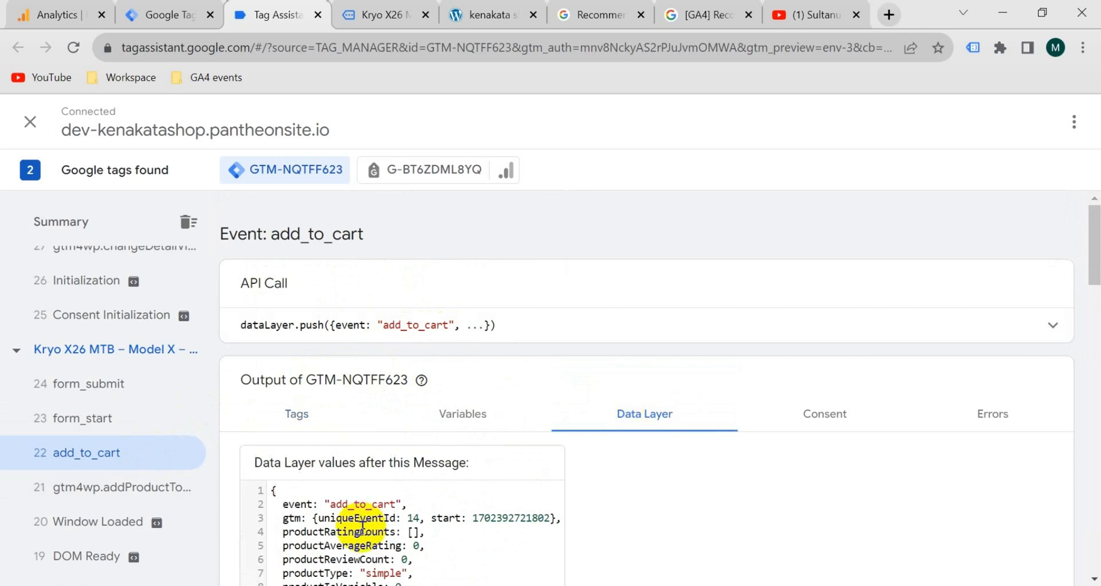
{"action": "scroll", "scroll_direction": "down", "scroll_amount": 3}
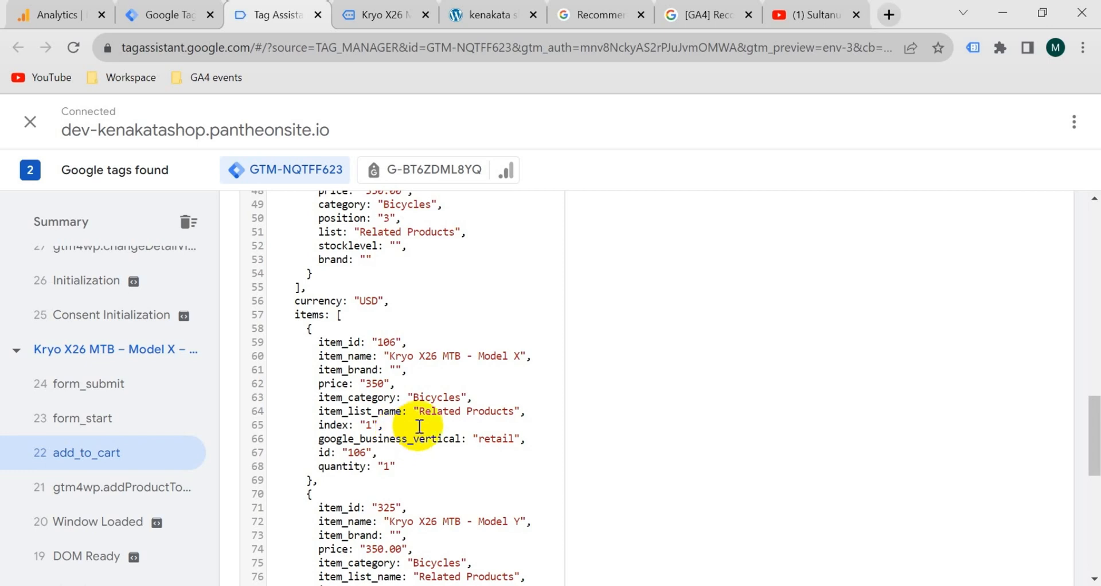
Jump to the add_to_cart section of the GA4 Recommended events docs
{"action": "left_click", "coordinate": [600, 15]}
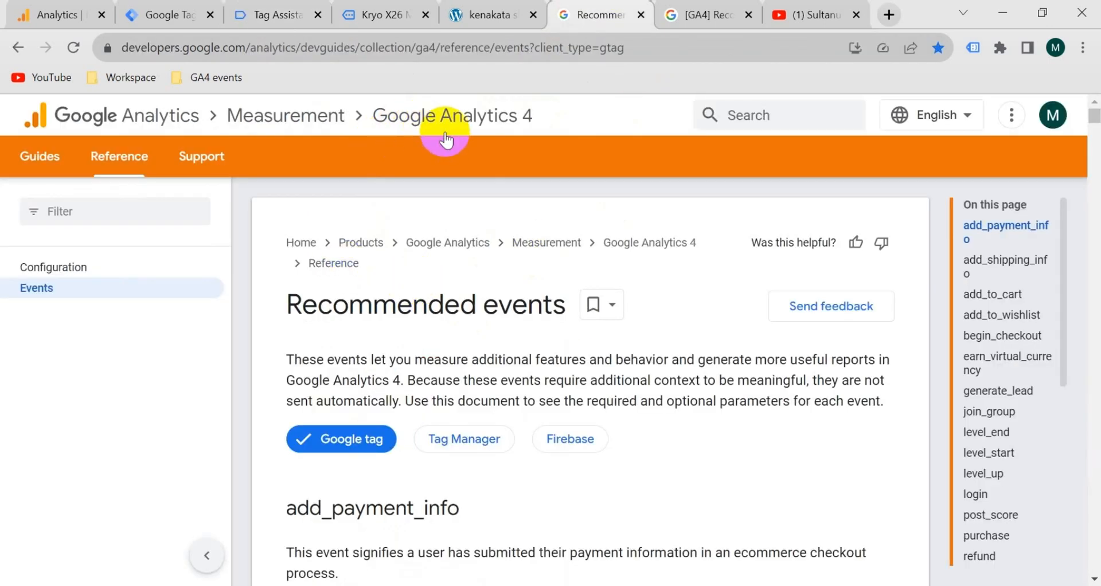
{"action": "mouse_move", "coordinate": [478, 344]}
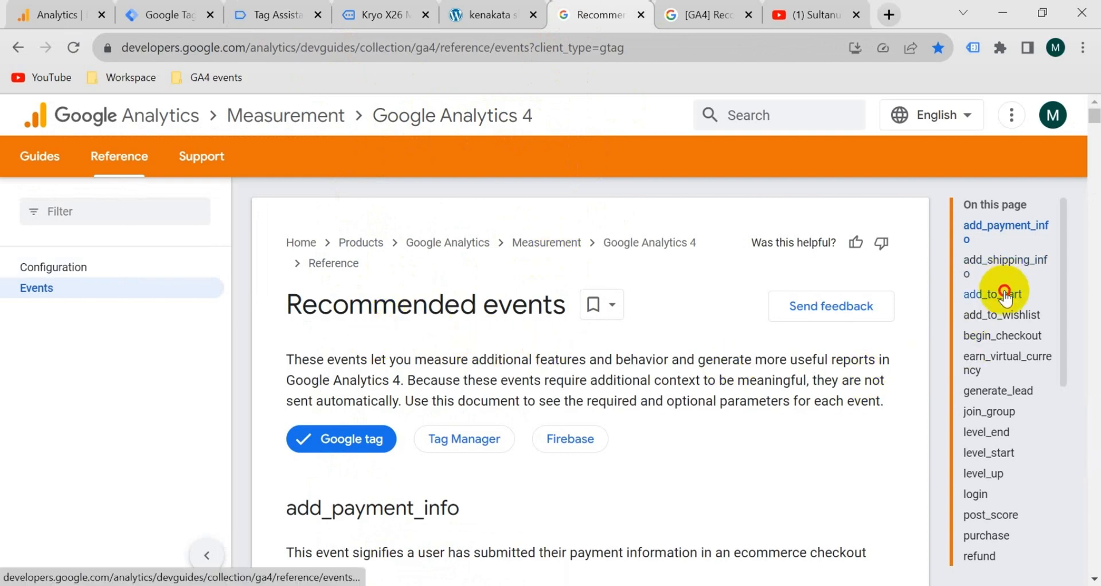
{"action": "left_click", "coordinate": [993, 294]}
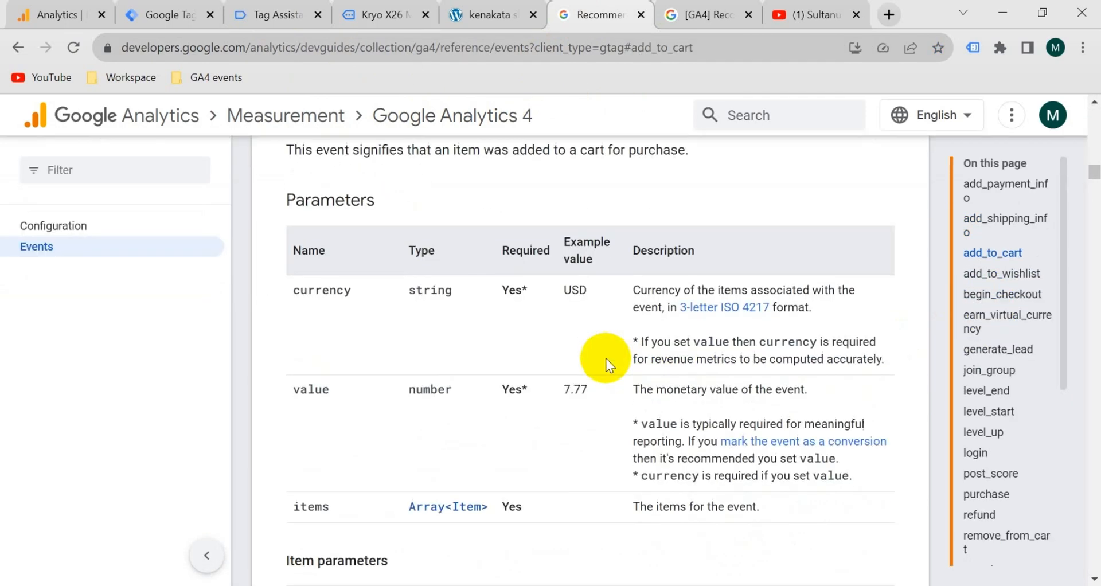
{"action": "mouse_move", "coordinate": [346, 499]}
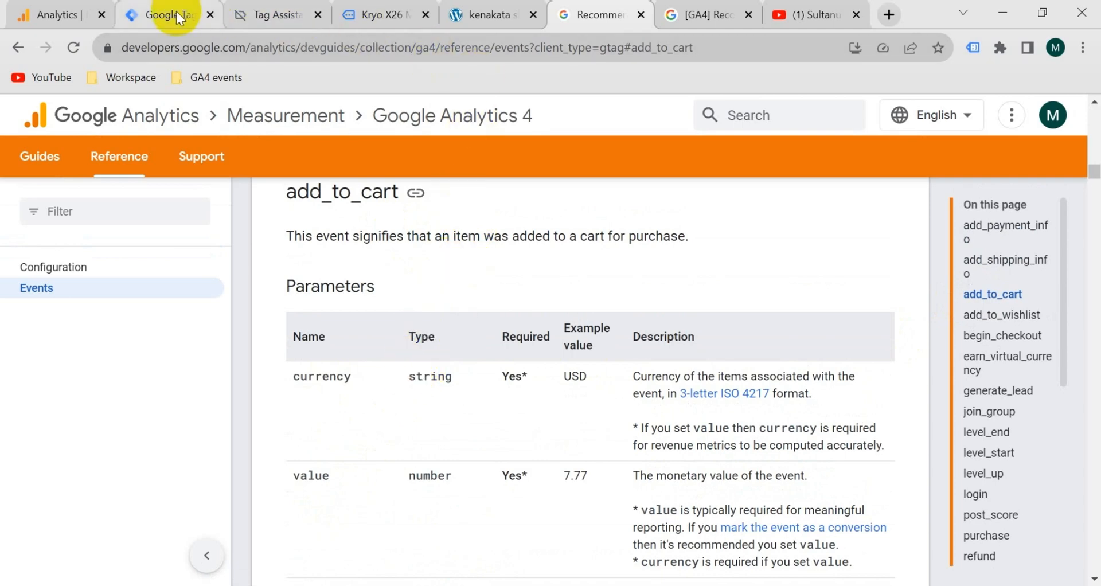
Review the Currency, Item Price and Items user-defined variables, then go to Triggers
{"action": "left_click", "coordinate": [172, 15]}
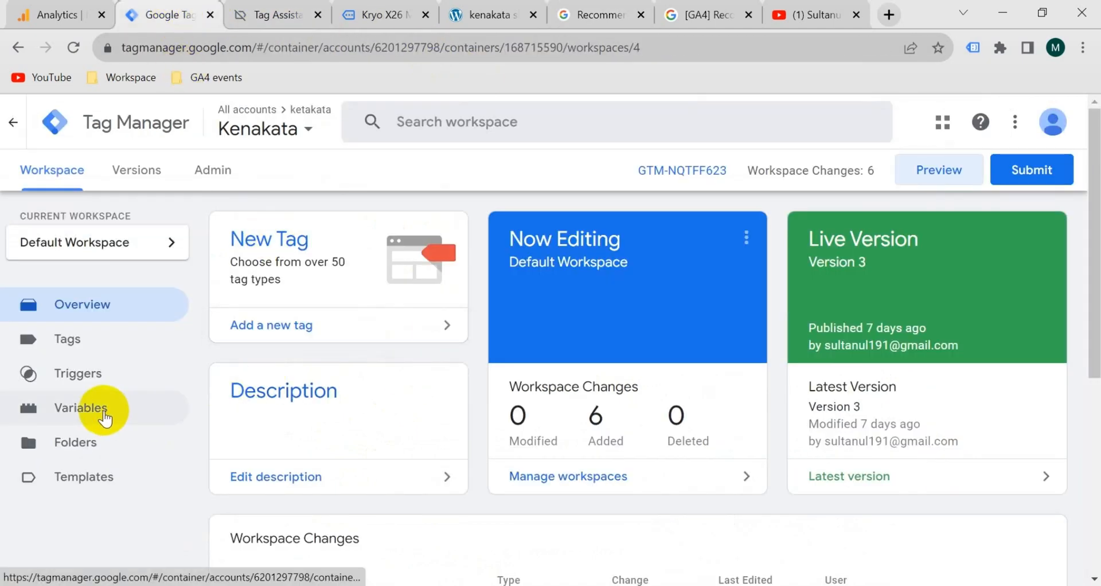
{"action": "left_click", "coordinate": [80, 408]}
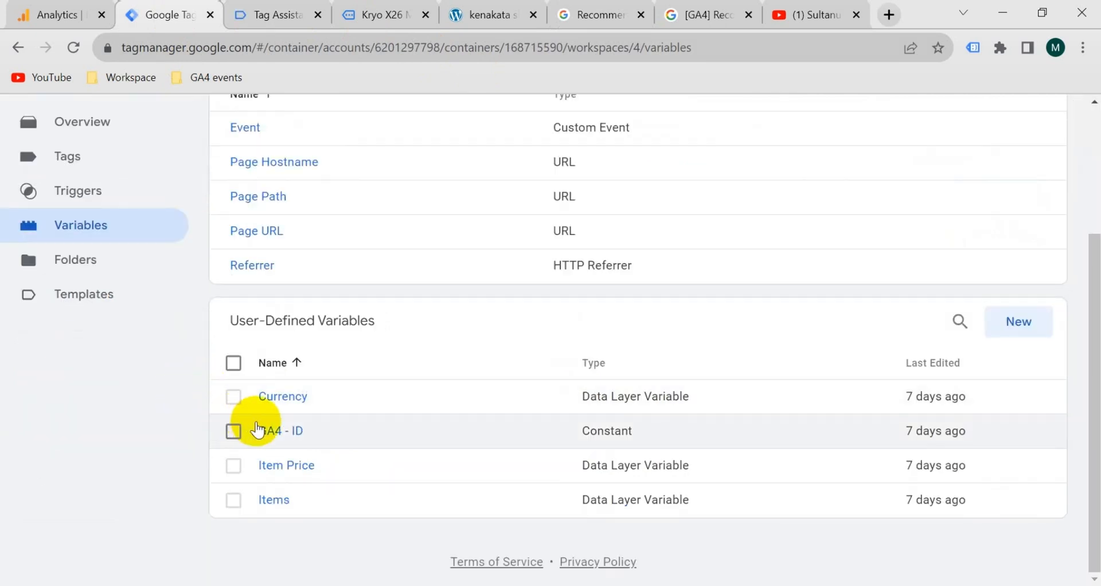
{"action": "mouse_move", "coordinate": [208, 434]}
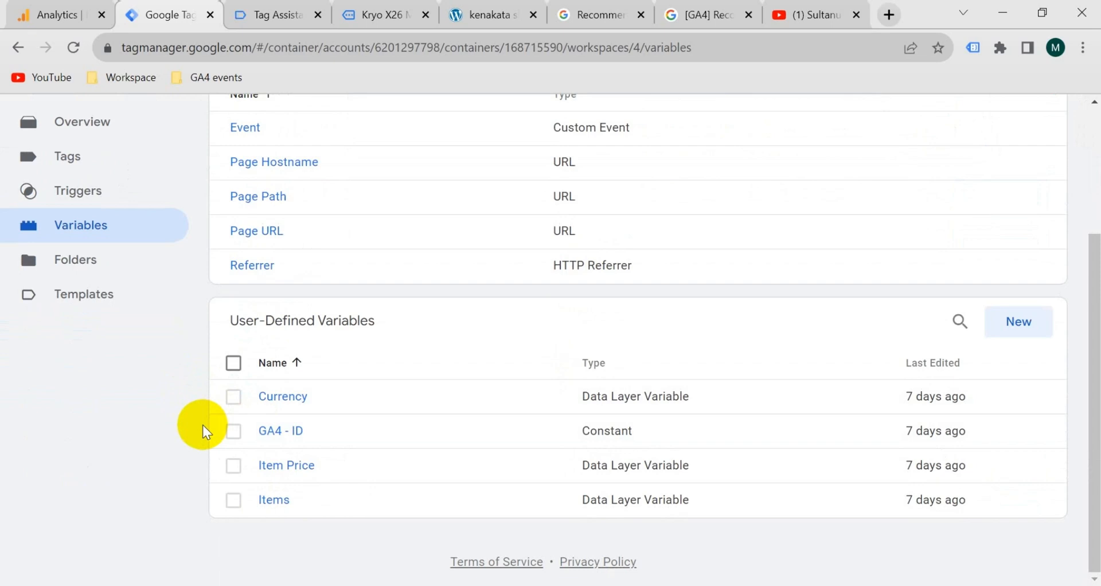
{"action": "mouse_move", "coordinate": [166, 344]}
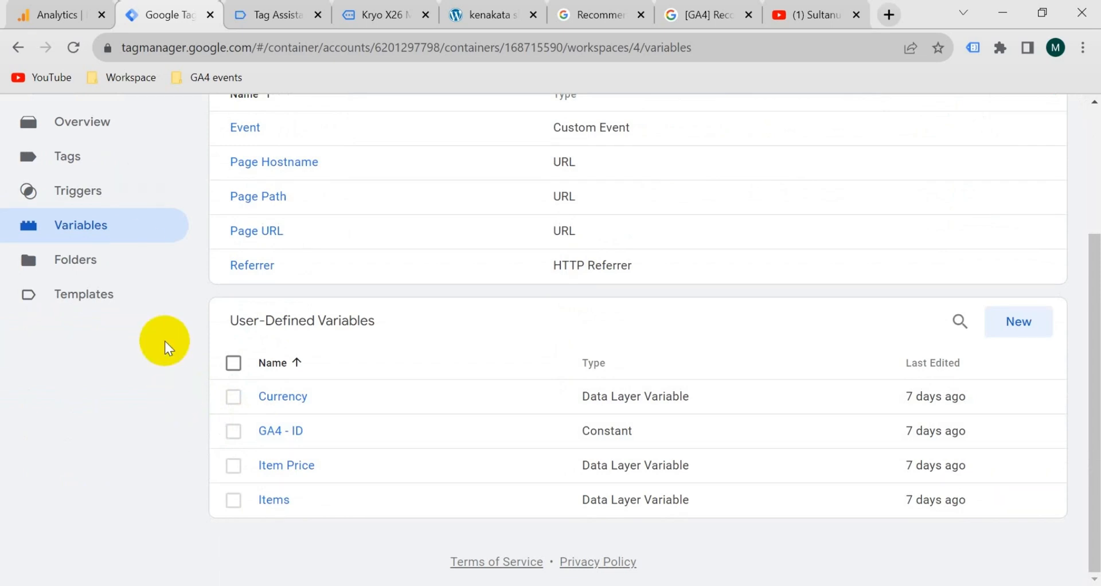
{"action": "left_click", "coordinate": [78, 190]}
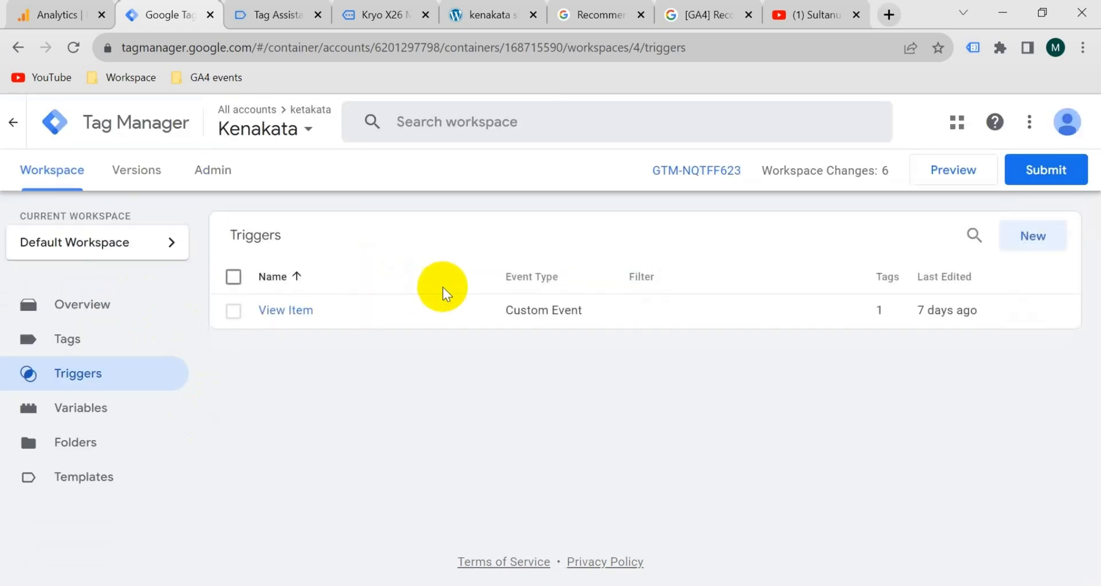
Save a new Custom Event trigger 'Add to Cart' using event name add_to_cart from Tag Assistant
{"action": "left_click", "coordinate": [1032, 235]}
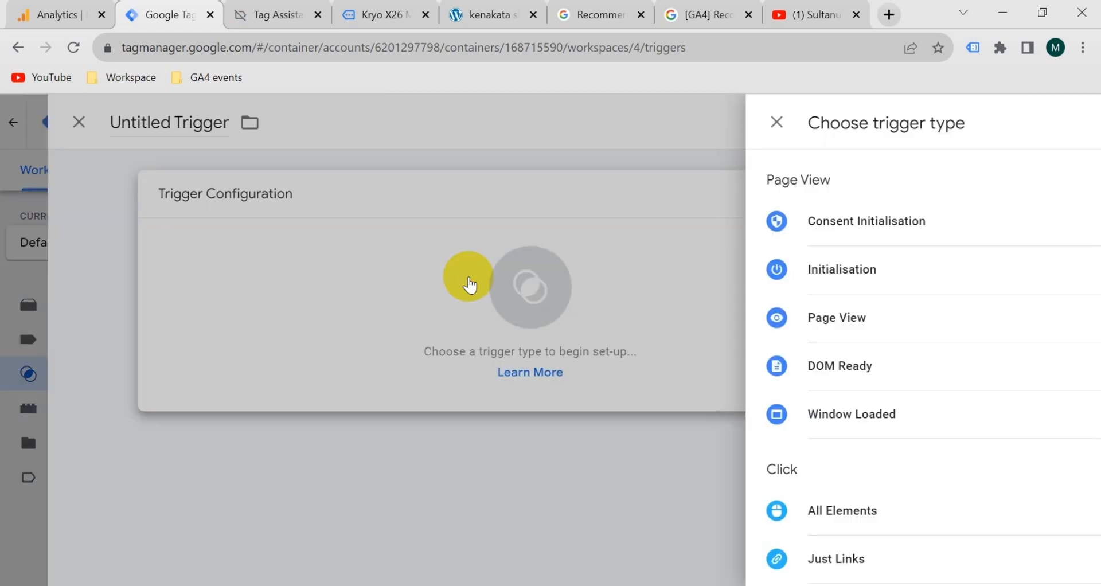
{"action": "scroll", "scroll_direction": "down", "scroll_amount": 3}
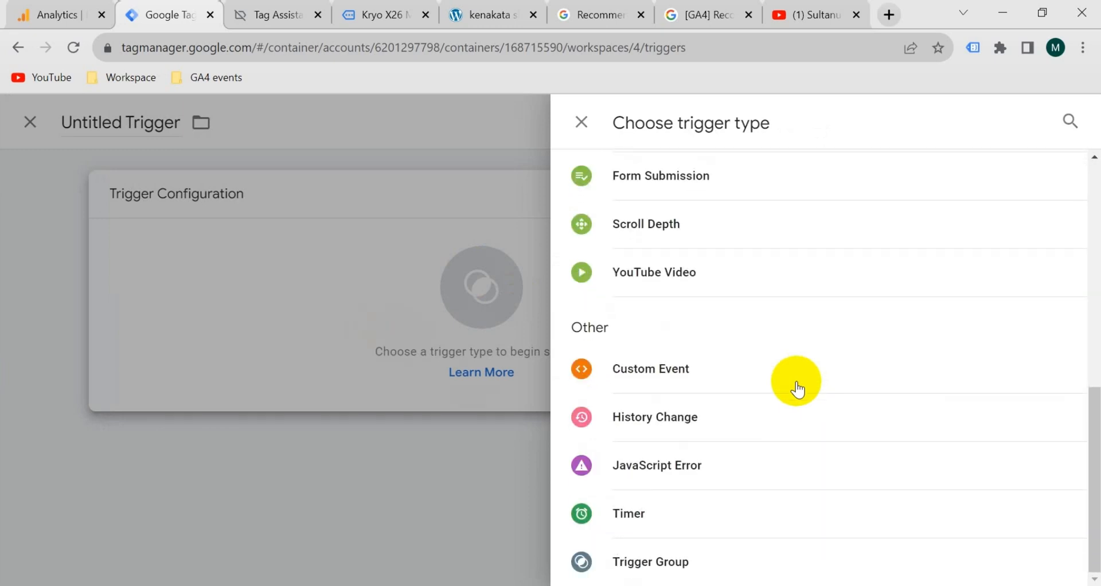
{"action": "left_click", "coordinate": [650, 368]}
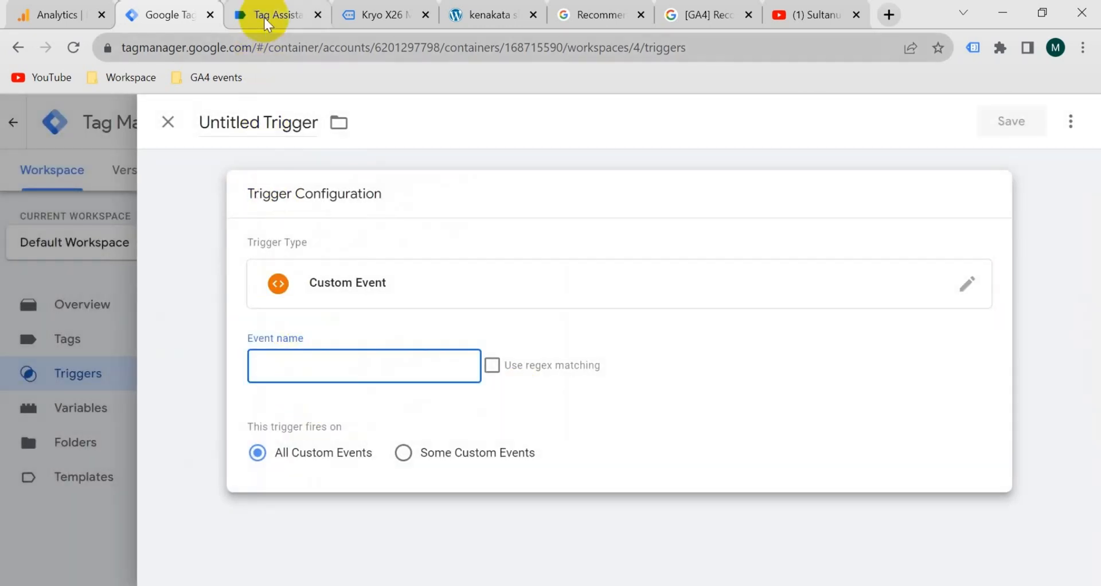
{"action": "left_click", "coordinate": [273, 15]}
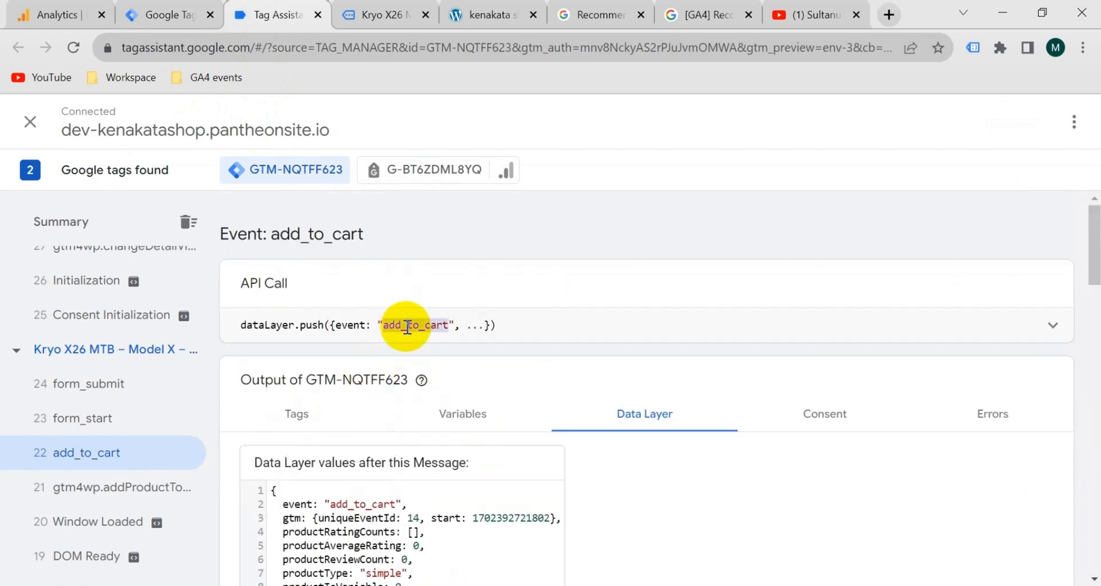
{"action": "left_click", "coordinate": [166, 15]}
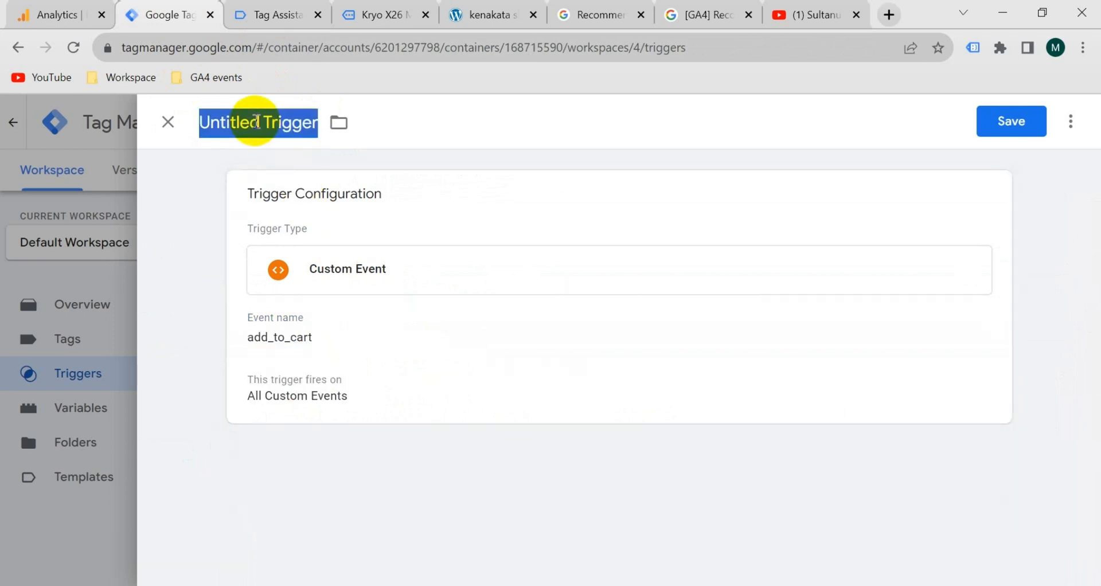
{"action": "type", "text": "Add to Cart"}
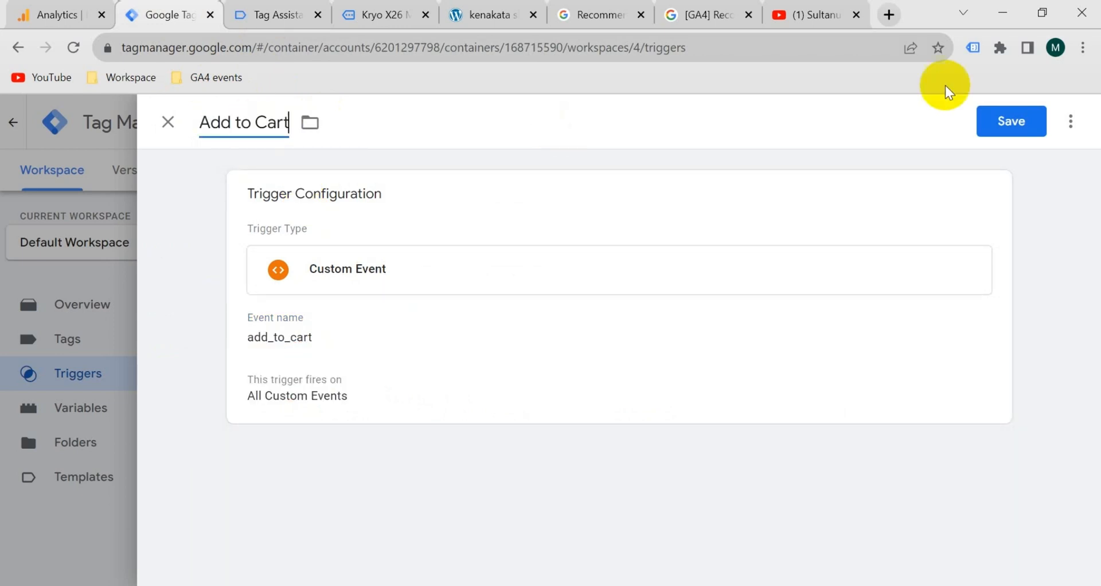
{"action": "left_click", "coordinate": [1010, 121]}
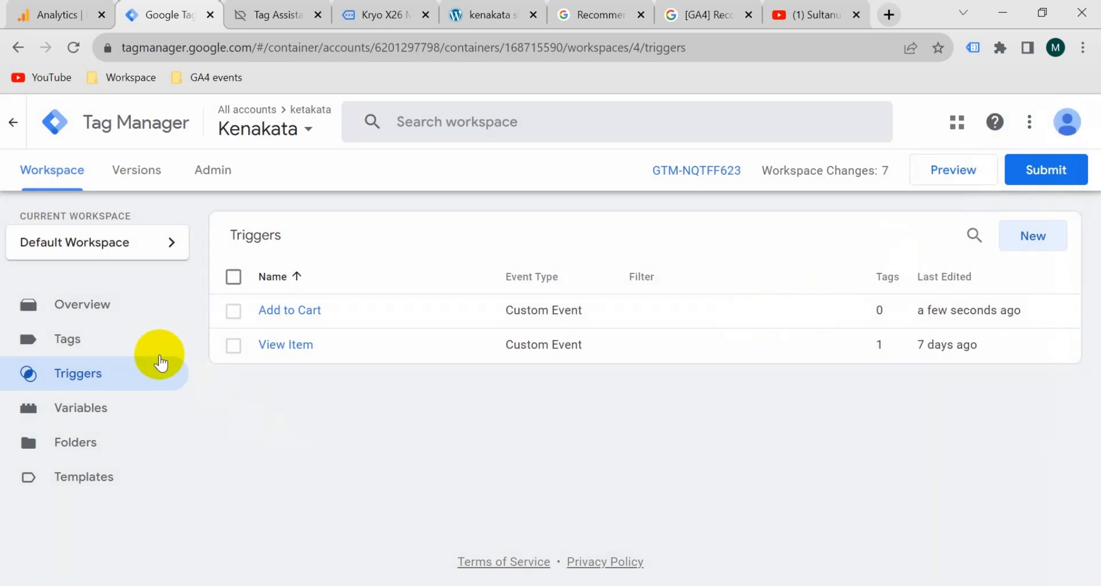
Begin a GA4 Event tag with {{GA4 - ID}} as measurement ID and event name add_to_cart
{"action": "left_click", "coordinate": [67, 339]}
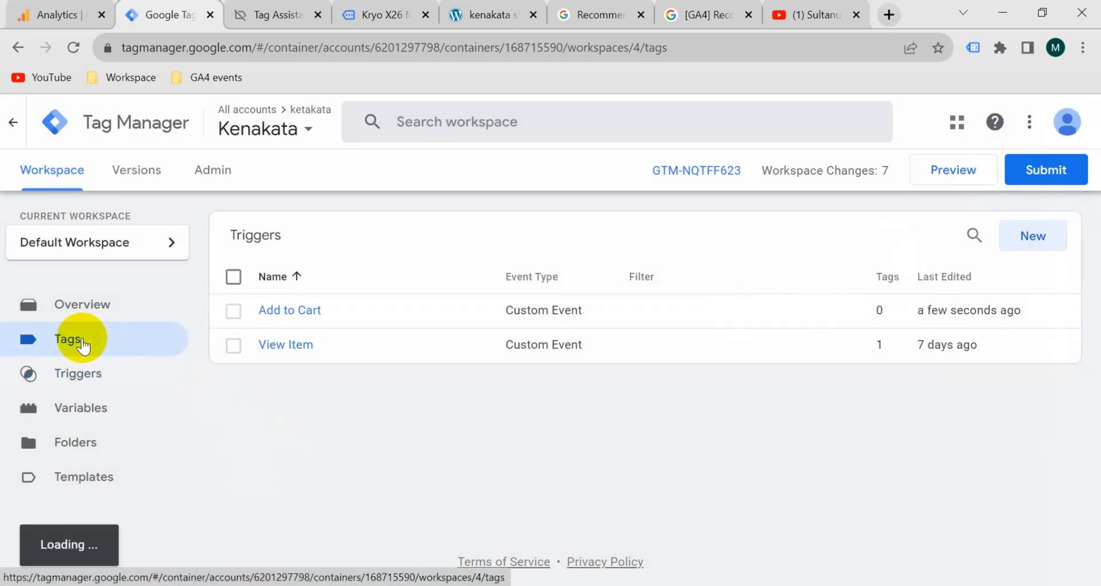
{"action": "left_click", "coordinate": [68, 339]}
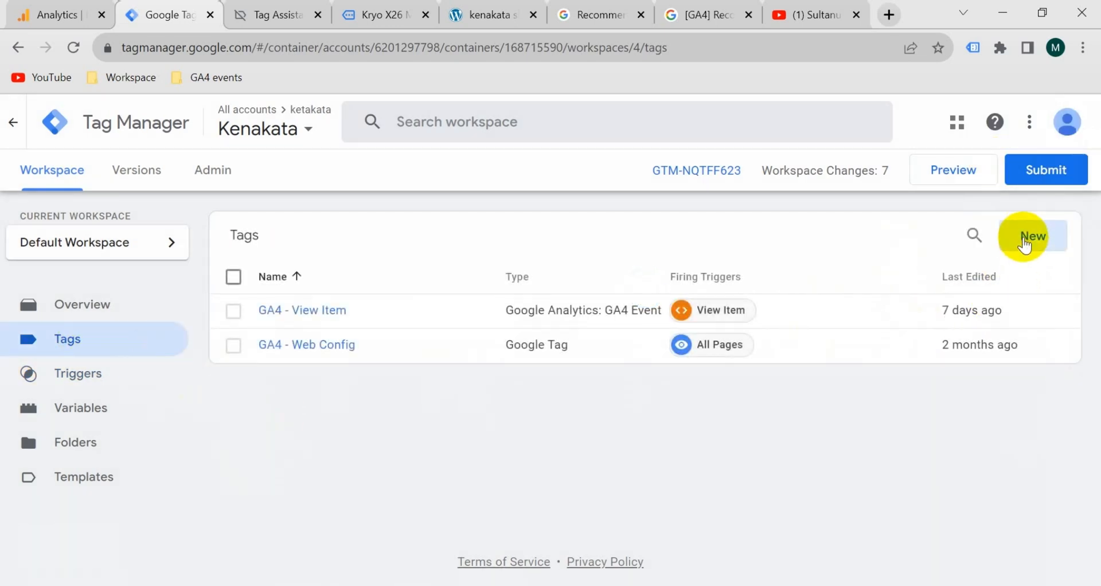
{"action": "left_click", "coordinate": [1033, 237]}
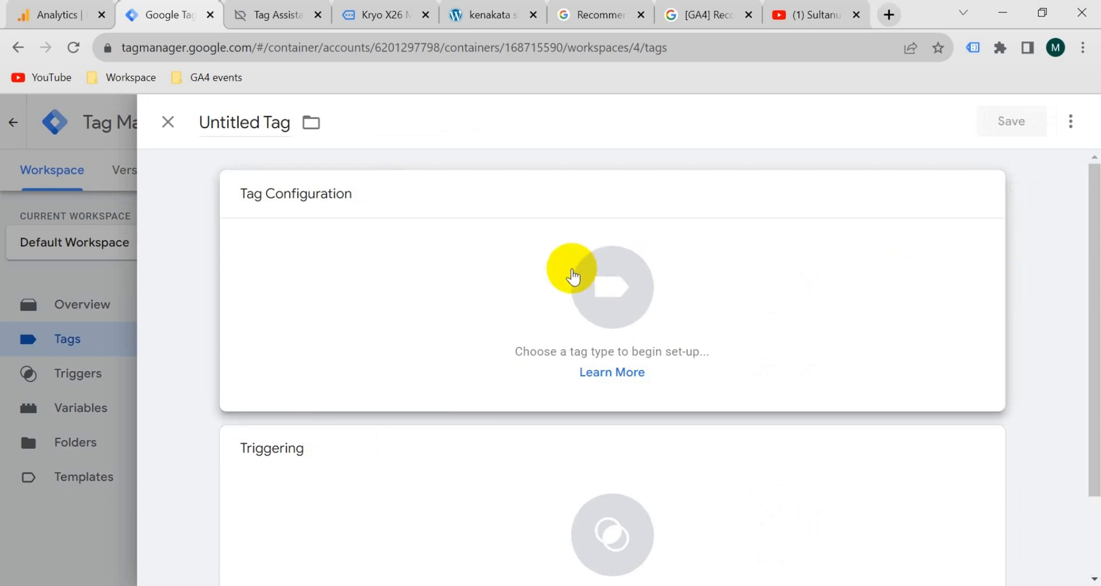
{"action": "left_click", "coordinate": [573, 283]}
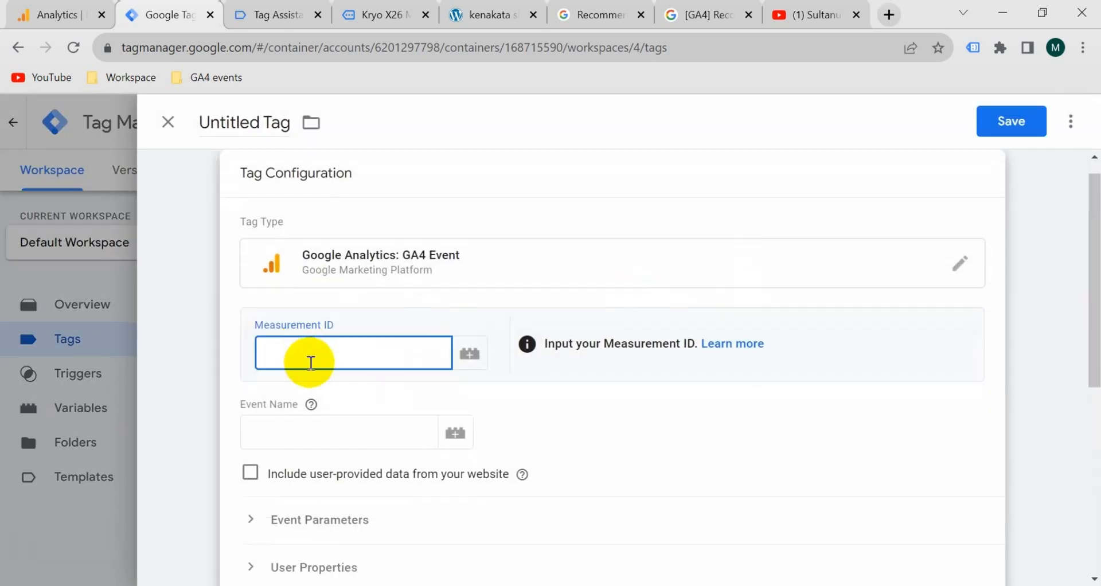
{"action": "type", "text": "{{ga"}
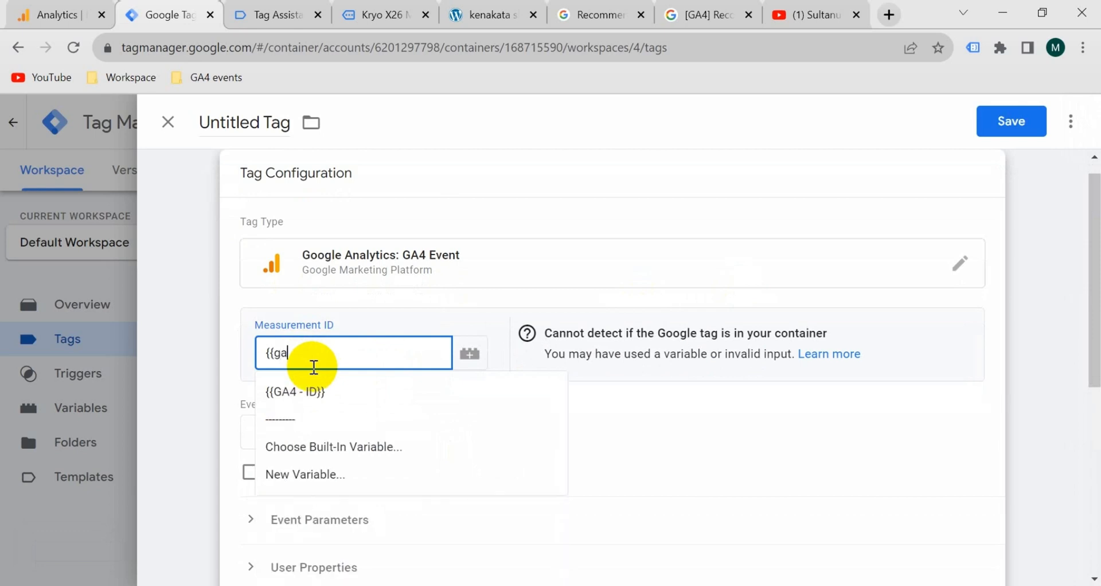
{"action": "left_click", "coordinate": [295, 392]}
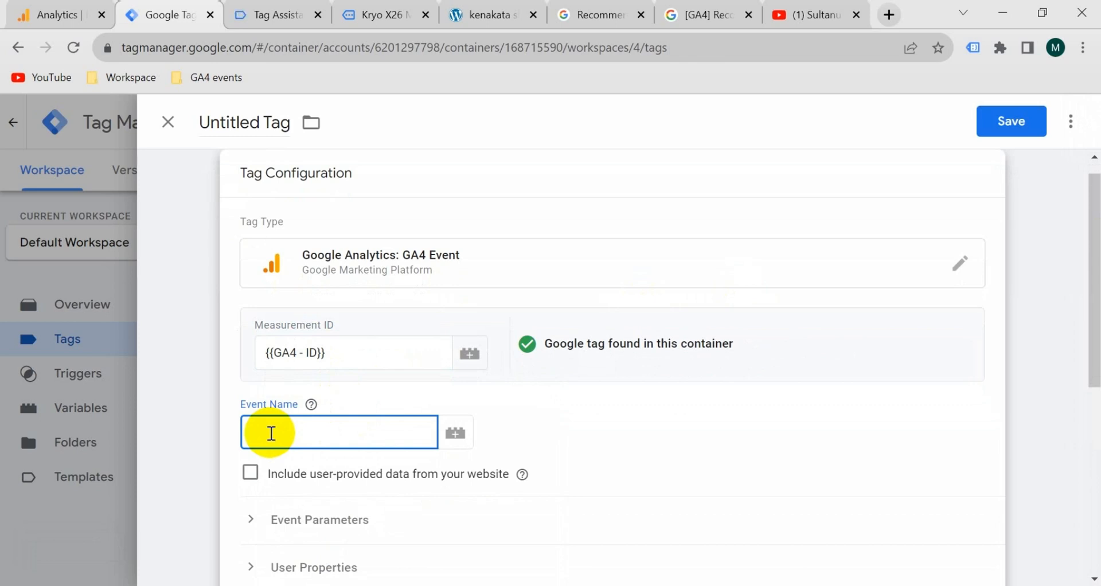
{"action": "type", "text": "add_to_cart"}
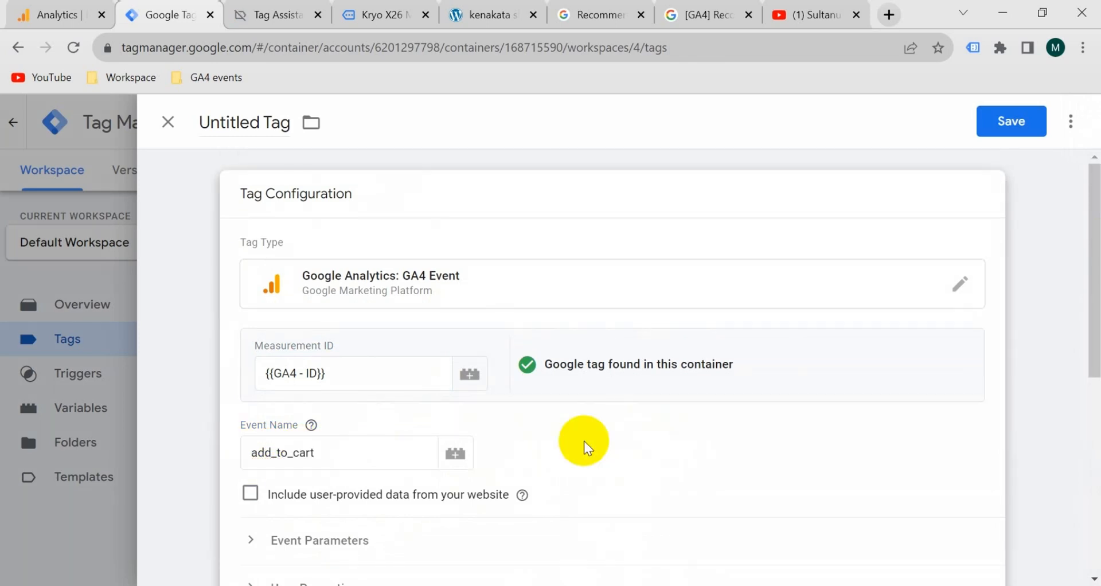
Add three event parameter rows named currency, value and items, checking names in the docs
{"action": "scroll", "scroll_direction": "down", "scroll_amount": 3}
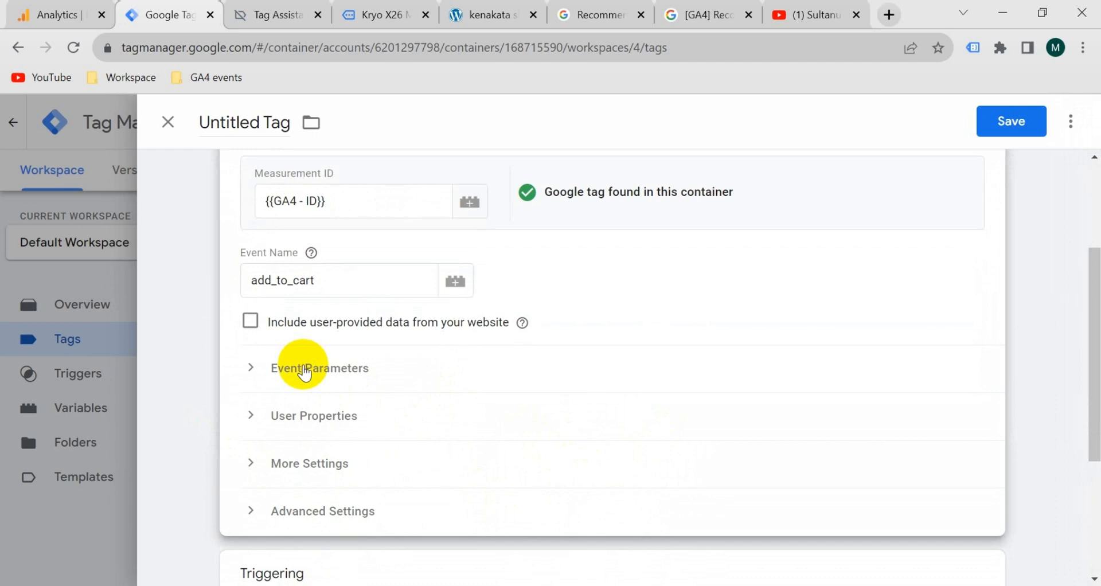
{"action": "left_click", "coordinate": [320, 368]}
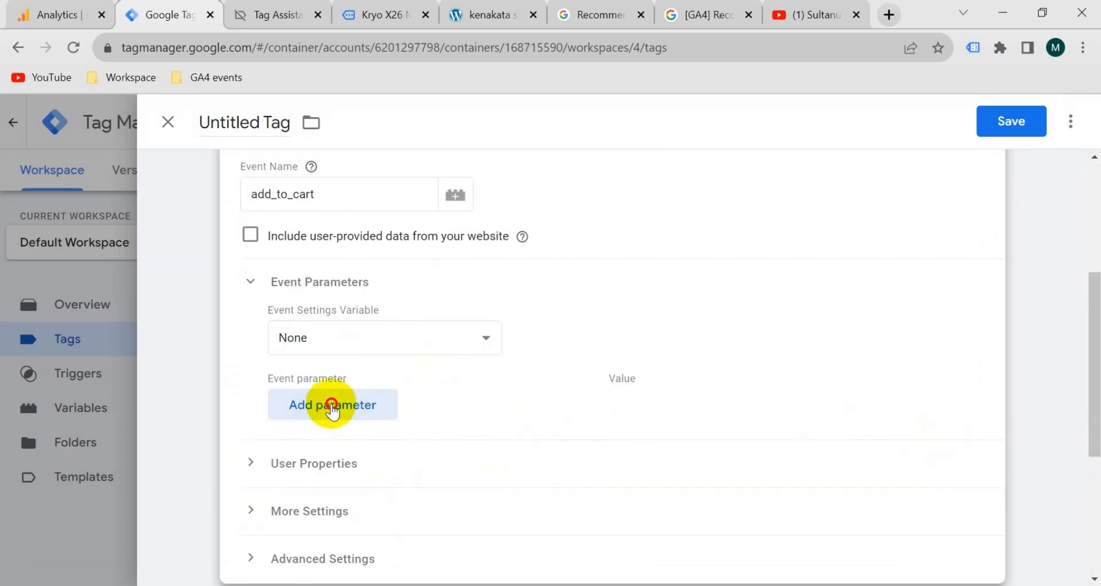
{"action": "left_click", "coordinate": [332, 405]}
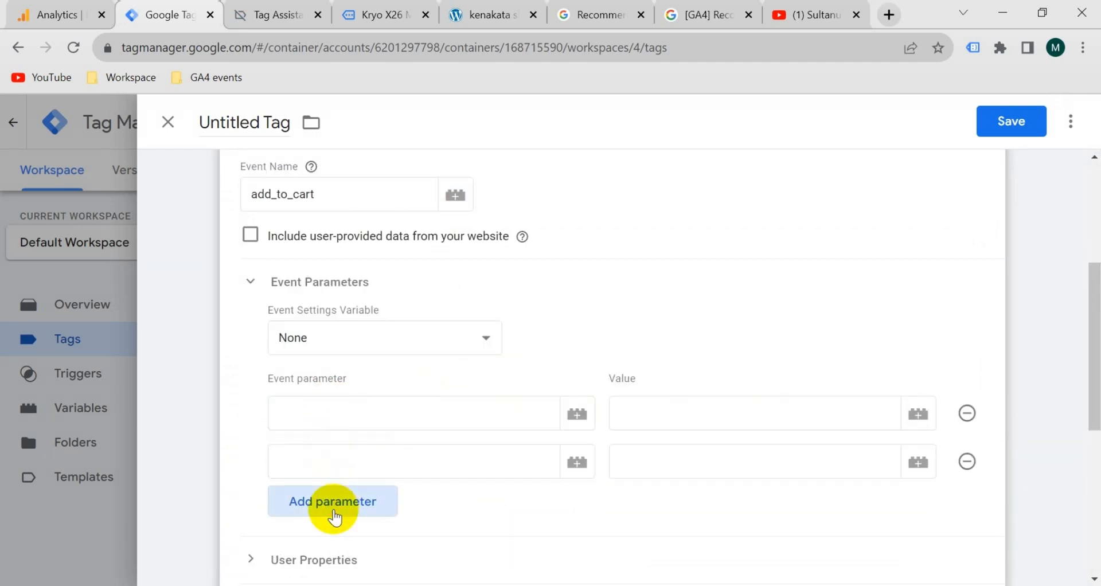
{"action": "left_click", "coordinate": [332, 501]}
{"action": "type", "text": "currency"}
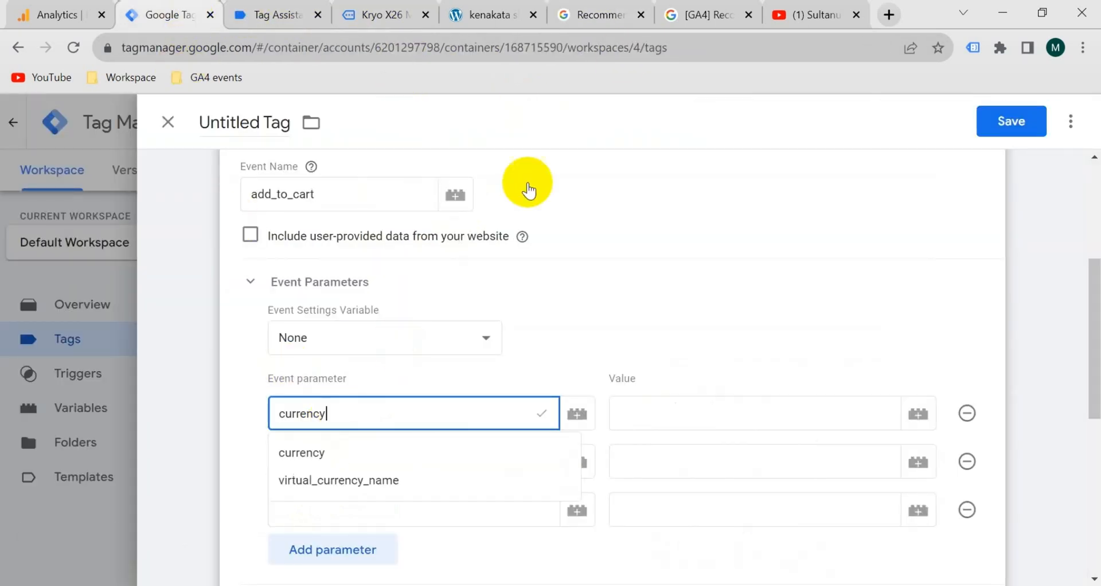
{"action": "left_click", "coordinate": [600, 14]}
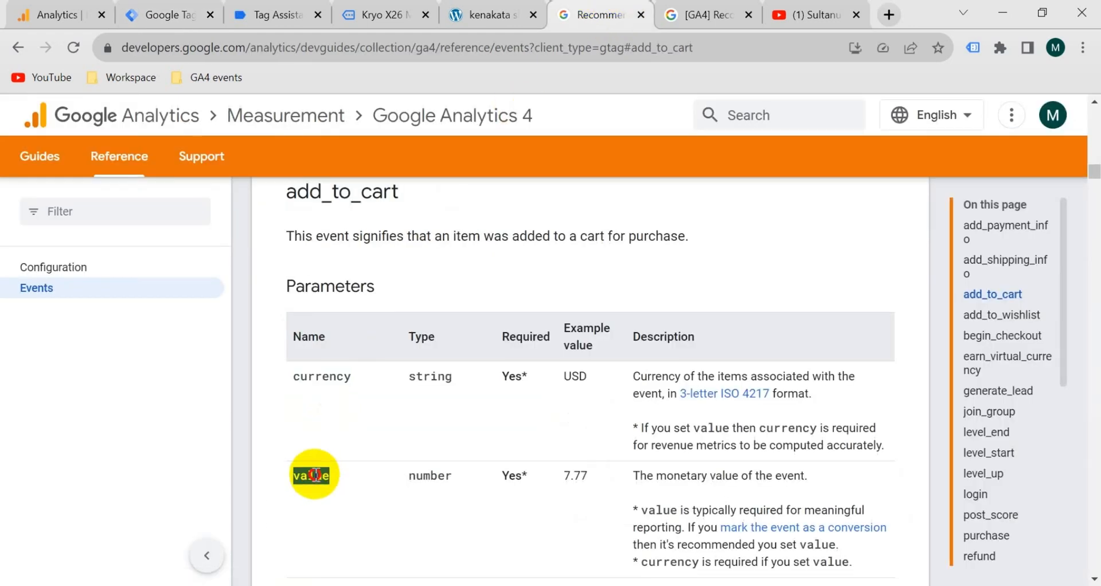
{"action": "left_click", "coordinate": [166, 14]}
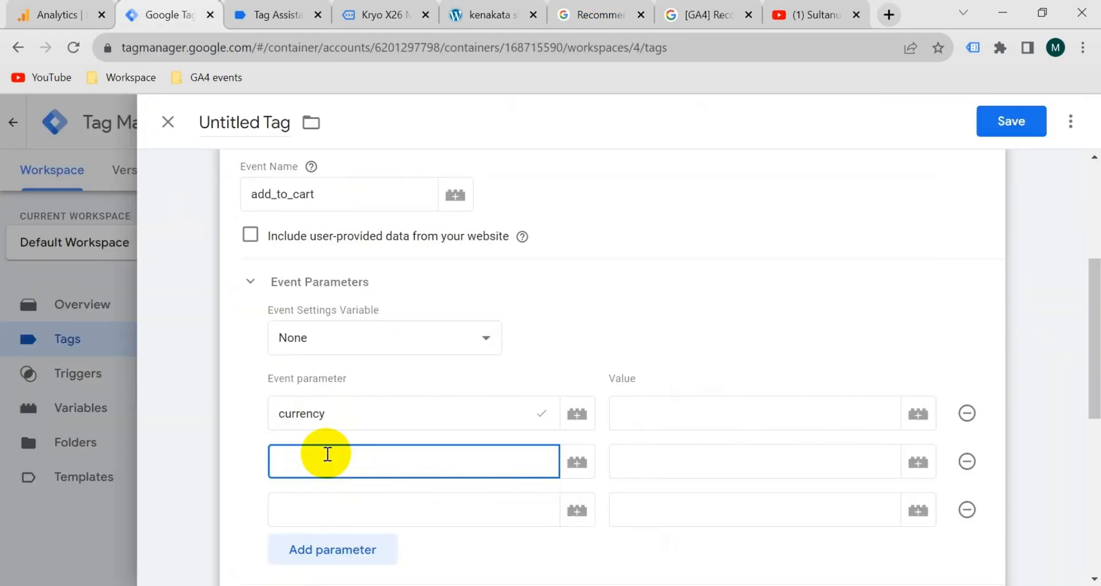
{"action": "left_click", "coordinate": [596, 14]}
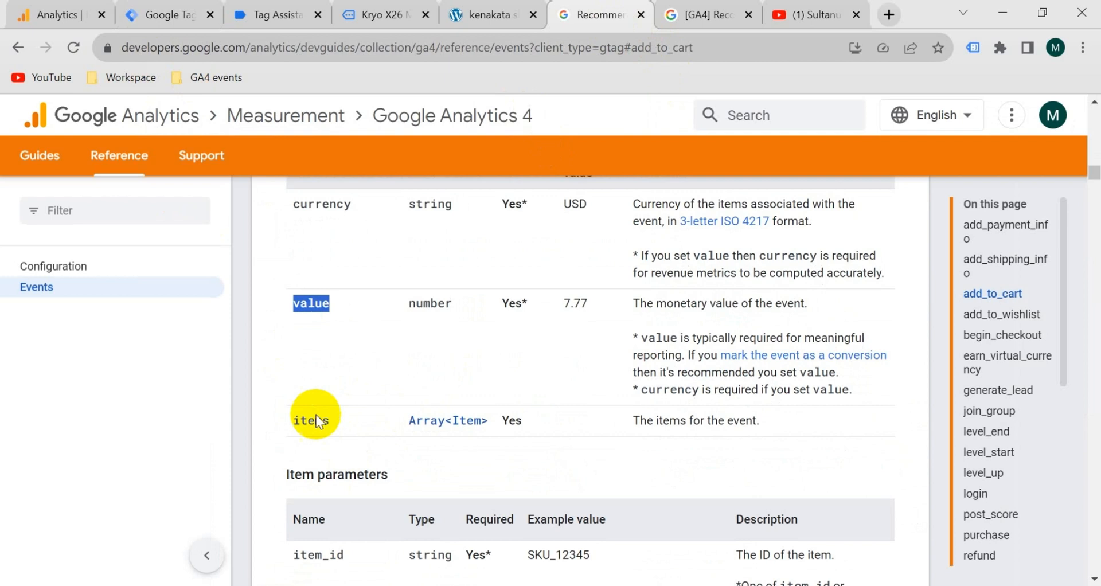
{"action": "left_click", "coordinate": [166, 14]}
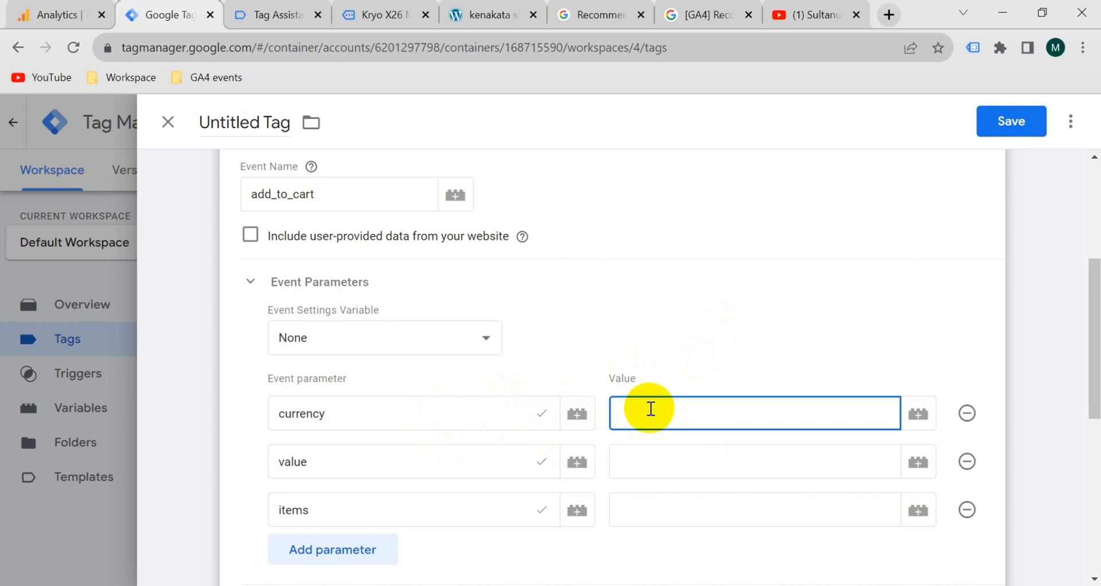
Fill the parameter values with {{Currency}}, {{Item Price}} and {{Items}}
{"action": "type", "text": "{{Currency}}"}
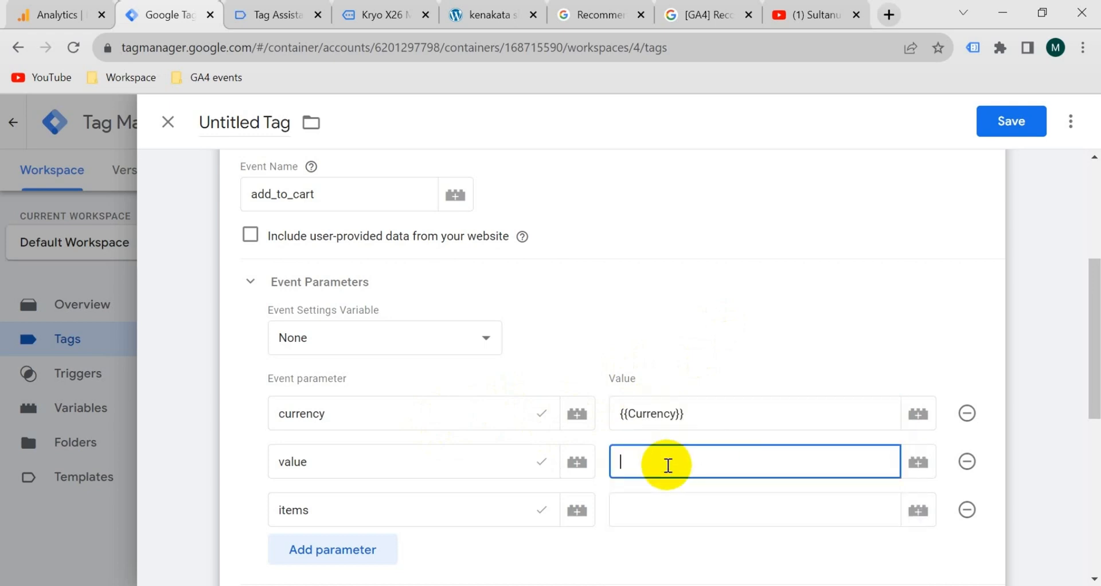
{"action": "type", "text": "{{Item Price}}"}
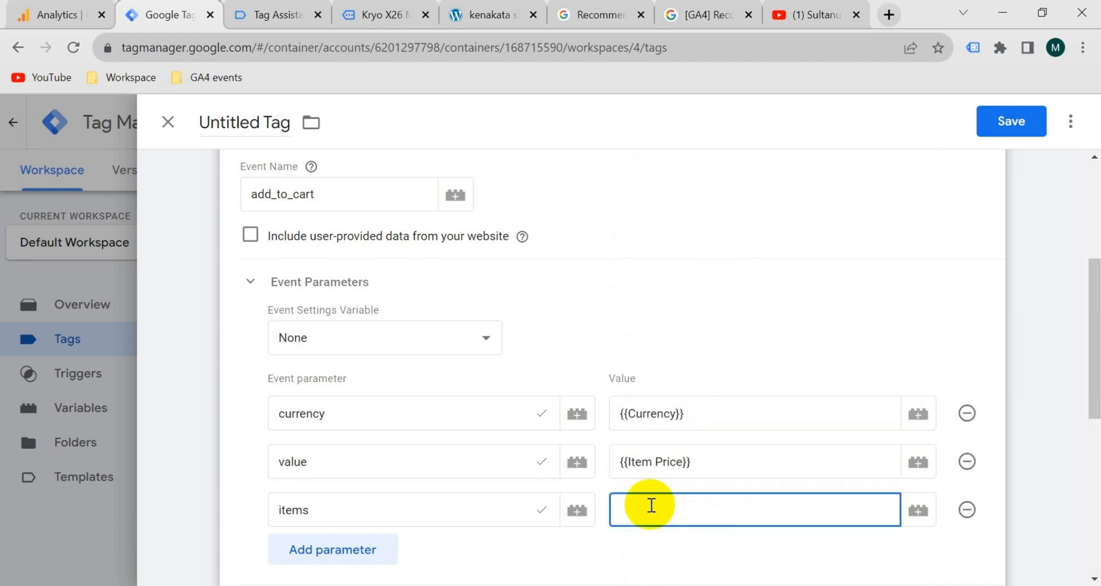
{"action": "type", "text": "{{Items}}"}
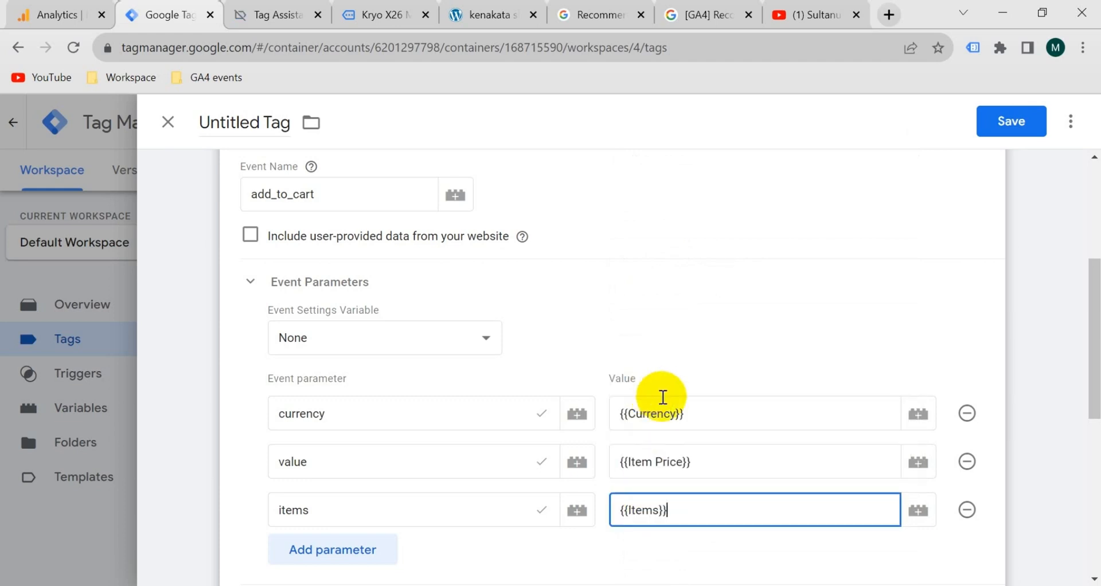
Attach the Add to Cart trigger, name the tag 'GA4 - Add to cart' and save
{"action": "left_click", "coordinate": [544, 435]}
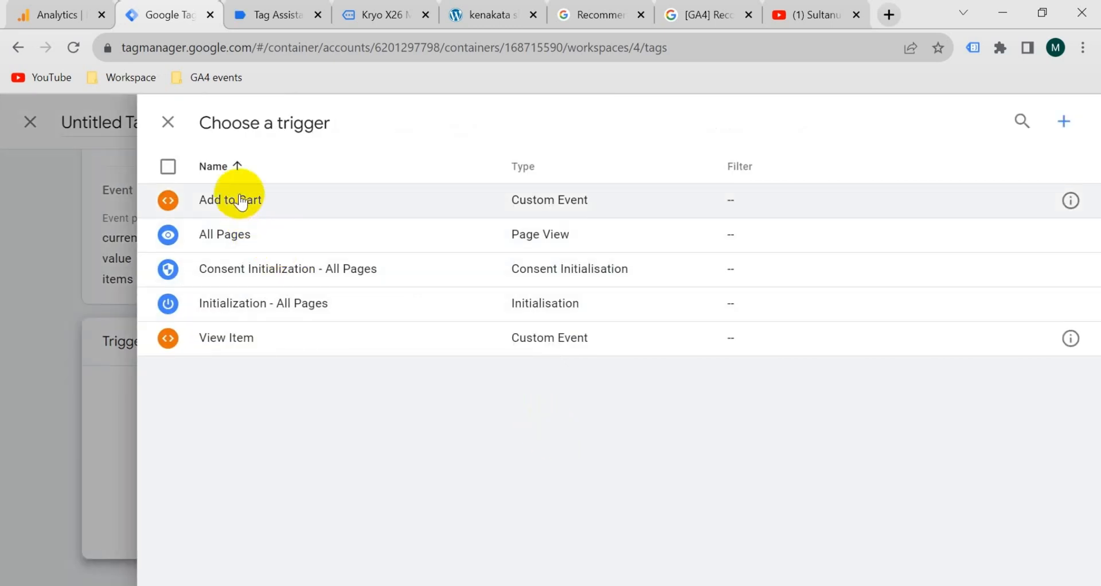
{"action": "left_click", "coordinate": [230, 200]}
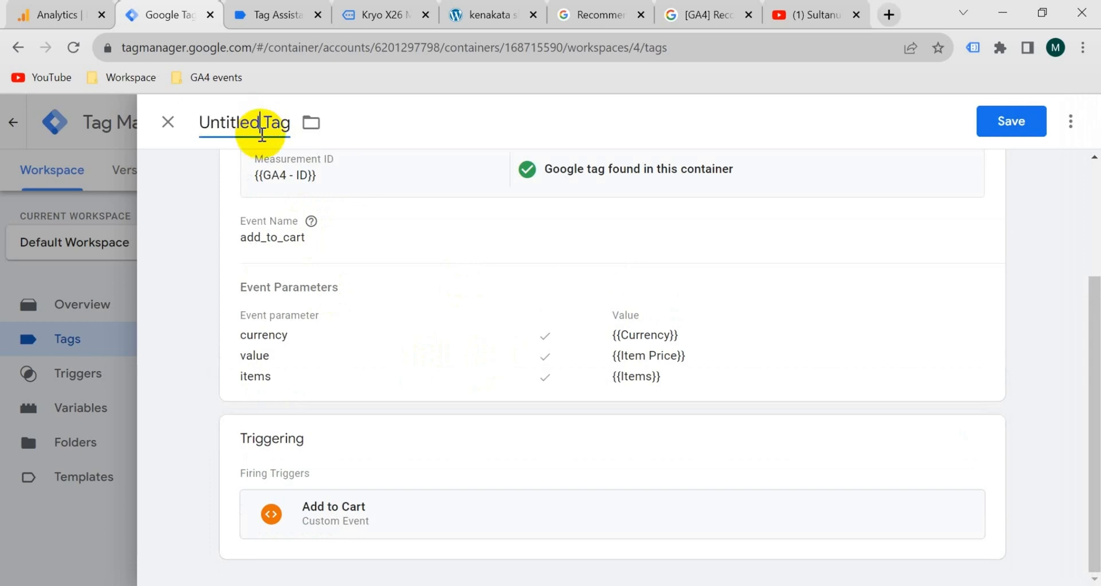
{"action": "type", "text": "GA4 - Add to cart"}
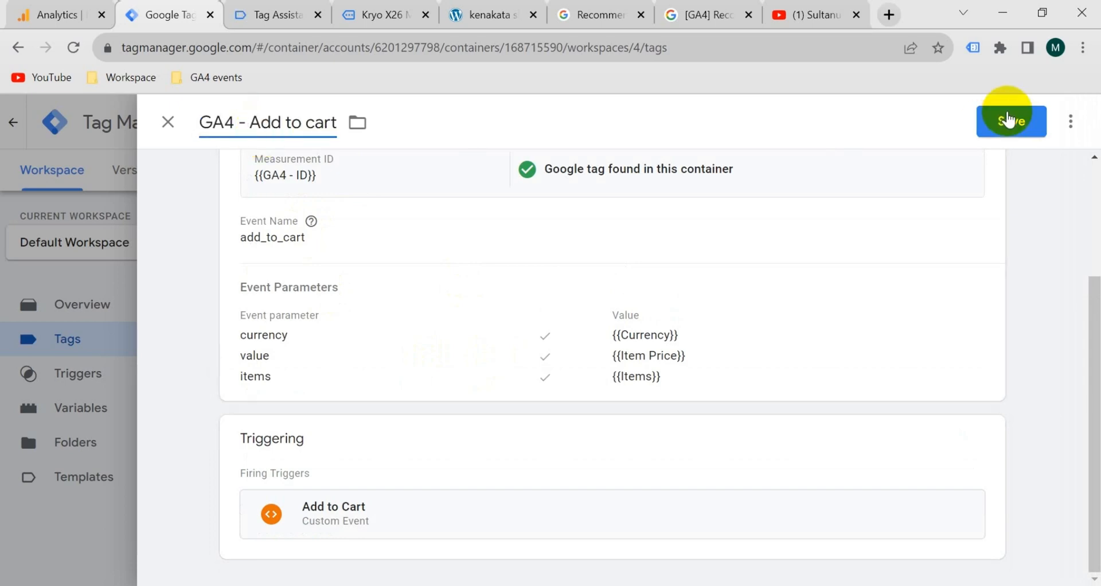
{"action": "left_click", "coordinate": [1011, 120]}
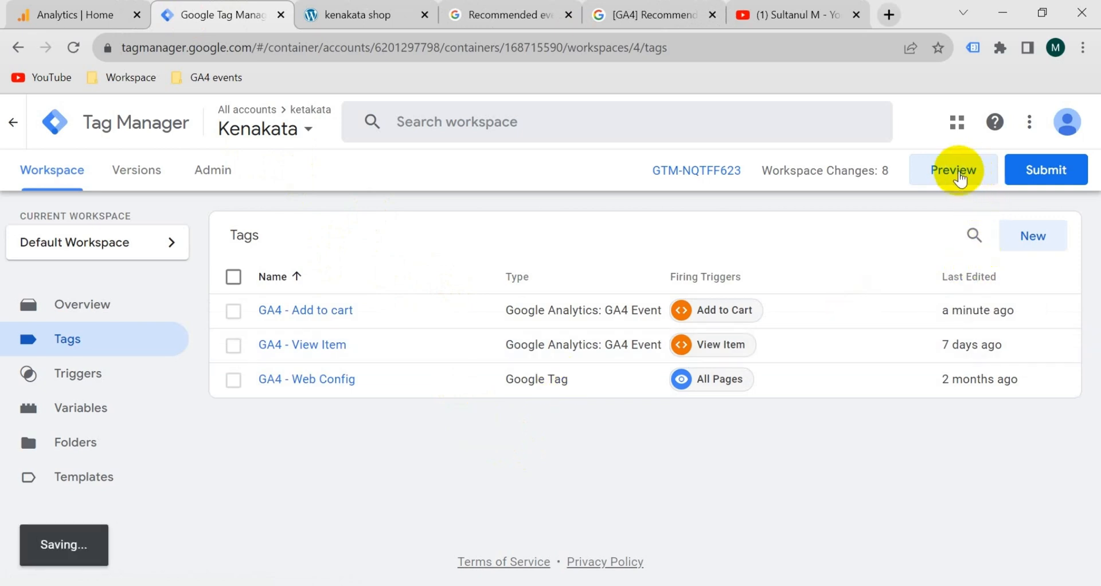
Open DebugView under Admin > Data display for the Kenakata Analytics property
{"action": "left_click", "coordinate": [75, 16]}
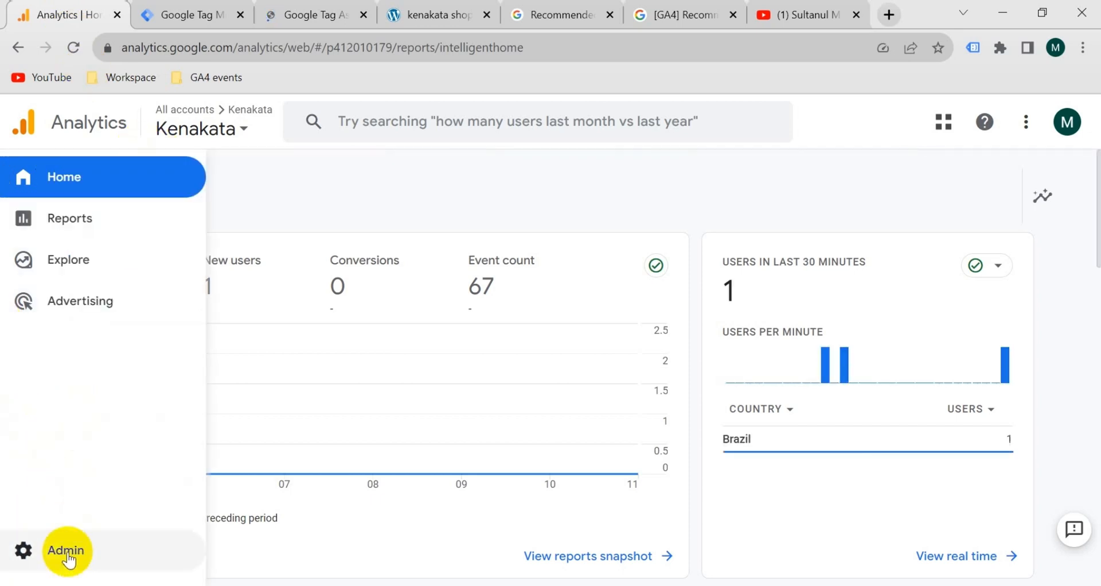
{"action": "left_click", "coordinate": [65, 550]}
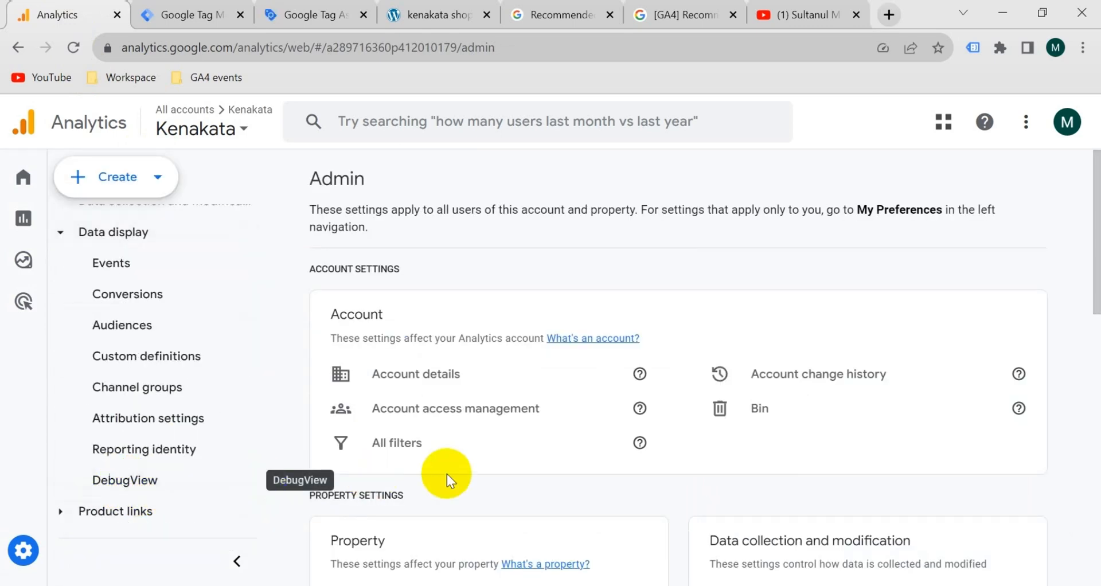
{"action": "scroll", "scroll_direction": "down", "scroll_amount": 3}
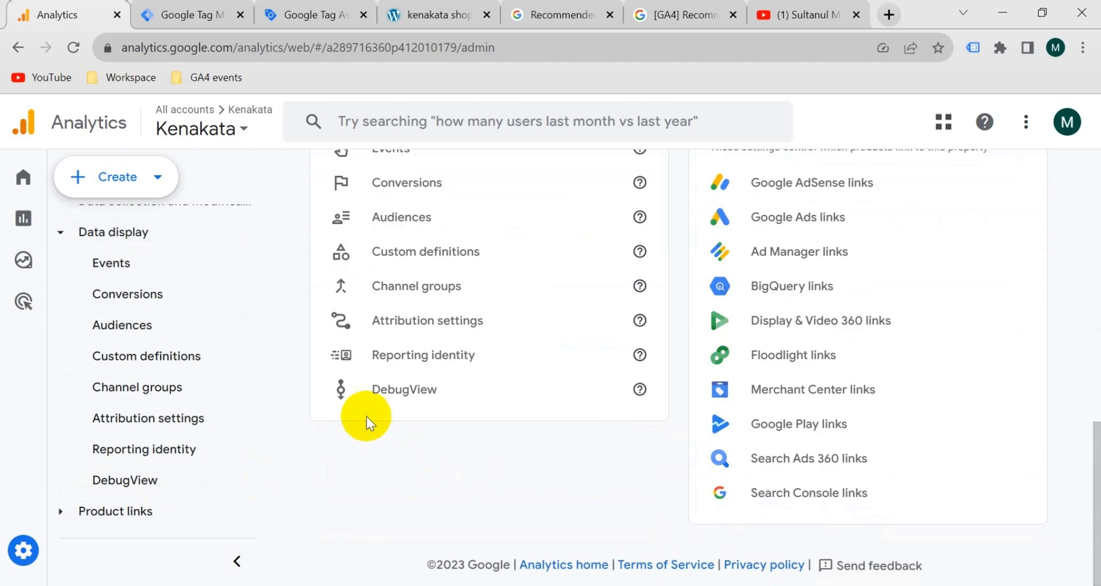
{"action": "left_click", "coordinate": [404, 390]}
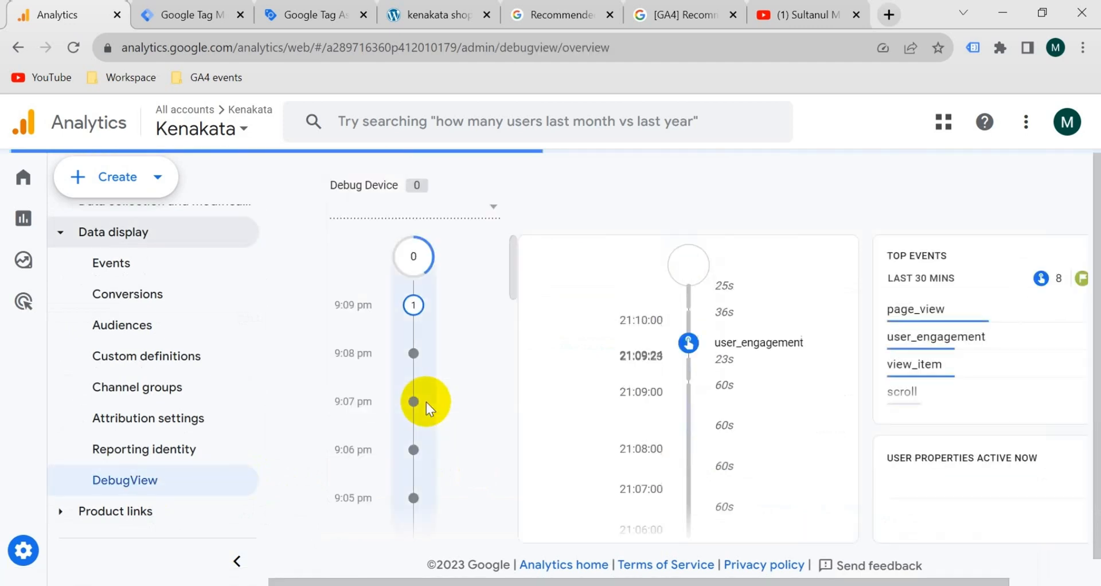
{"action": "left_click", "coordinate": [311, 14]}
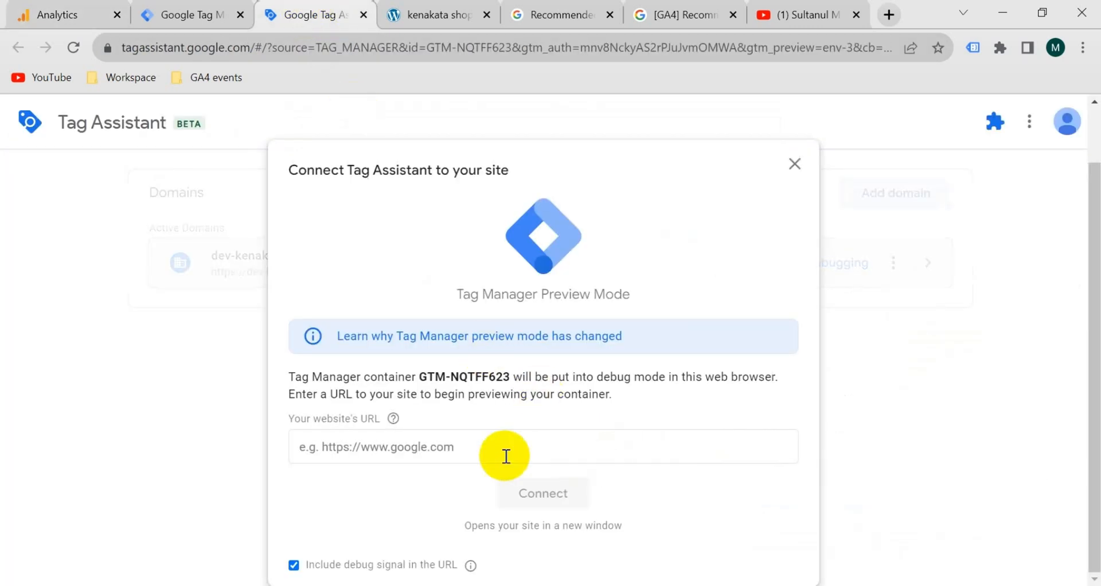
{"action": "type", "text": "https://dev-kenakatashop.pantheonsite.io/"}
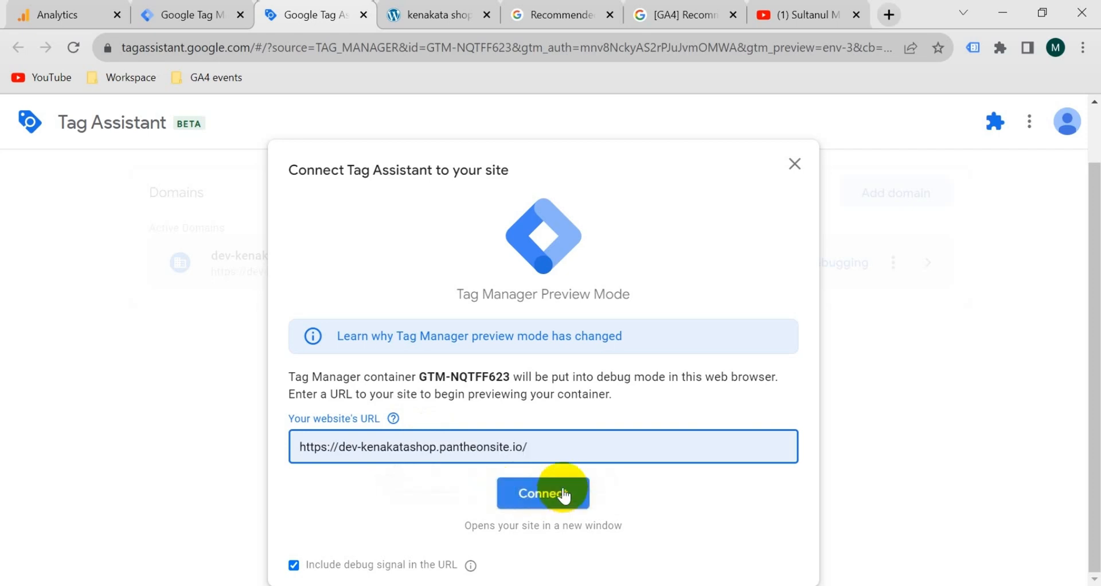
{"action": "left_click", "coordinate": [543, 493]}
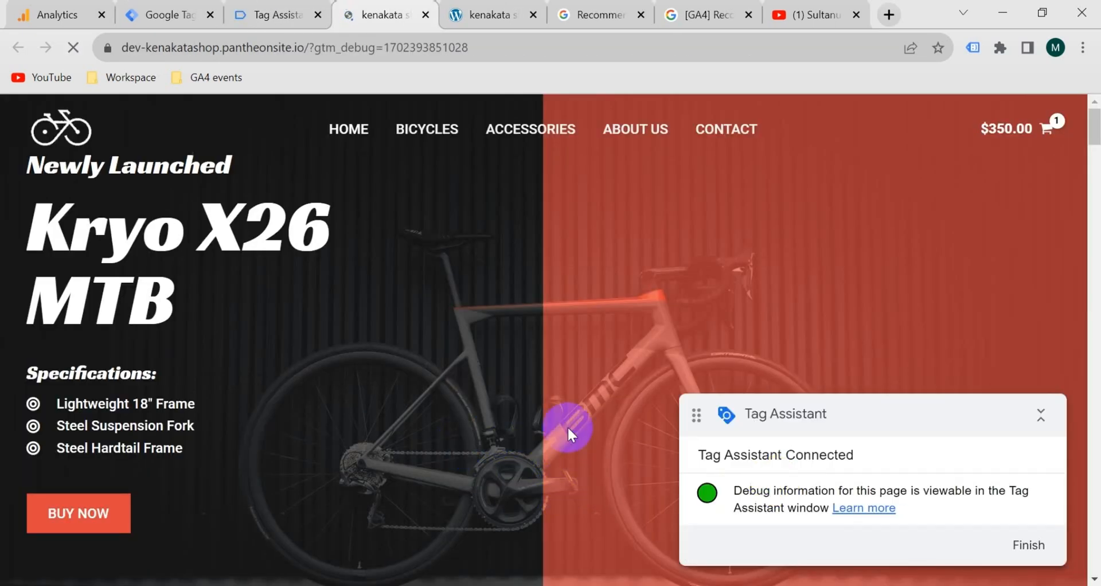
{"action": "scroll", "scroll_direction": "down", "scroll_amount": 3}
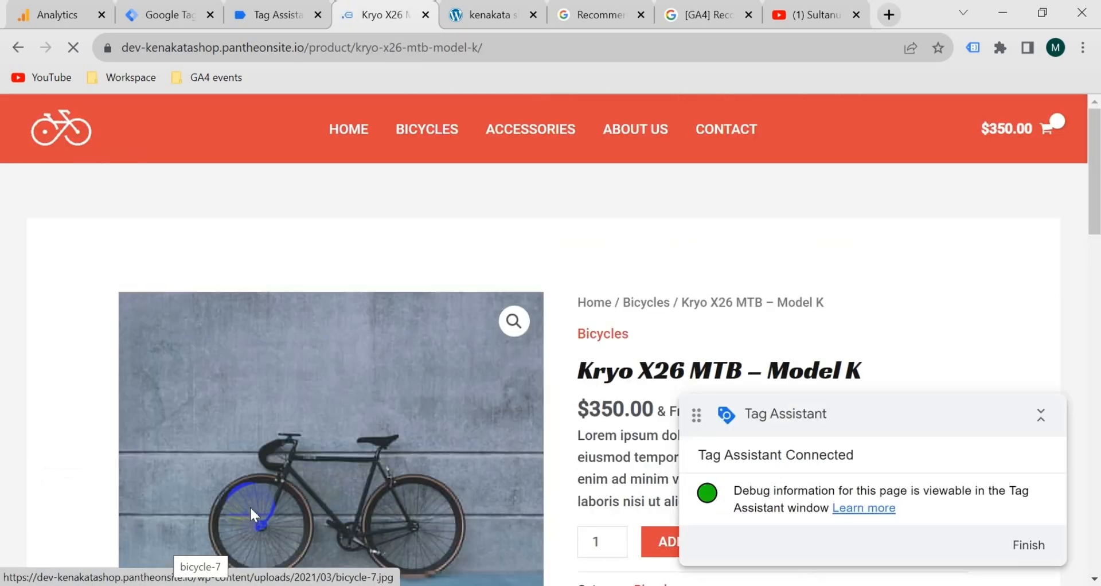
{"action": "left_click", "coordinate": [672, 541]}
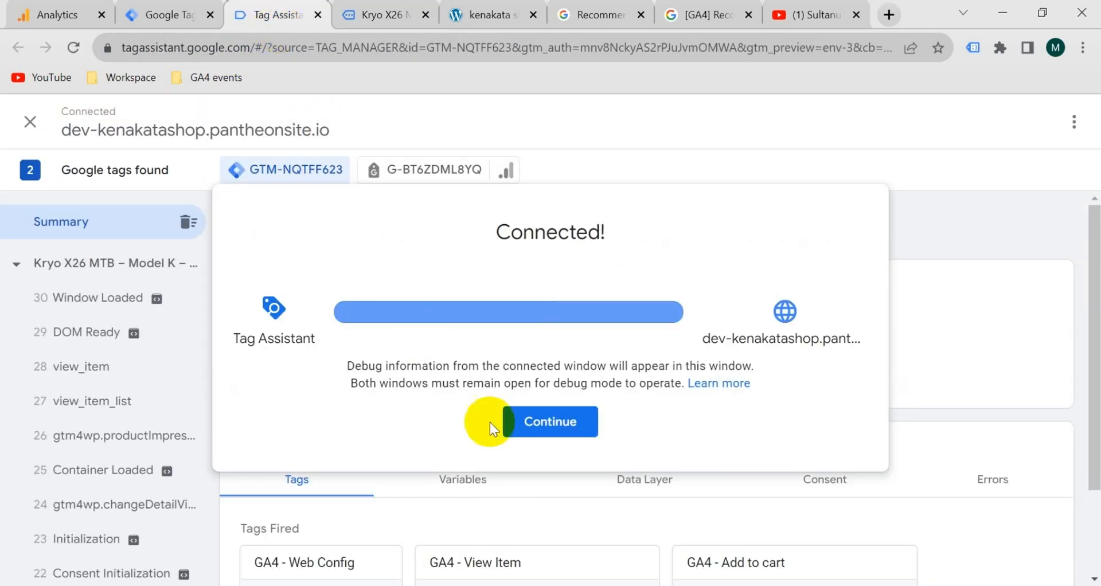
Dismiss the Connected! notice and check that GA4 - Add to cart is listed under Tags Fired
{"action": "left_click", "coordinate": [549, 422]}
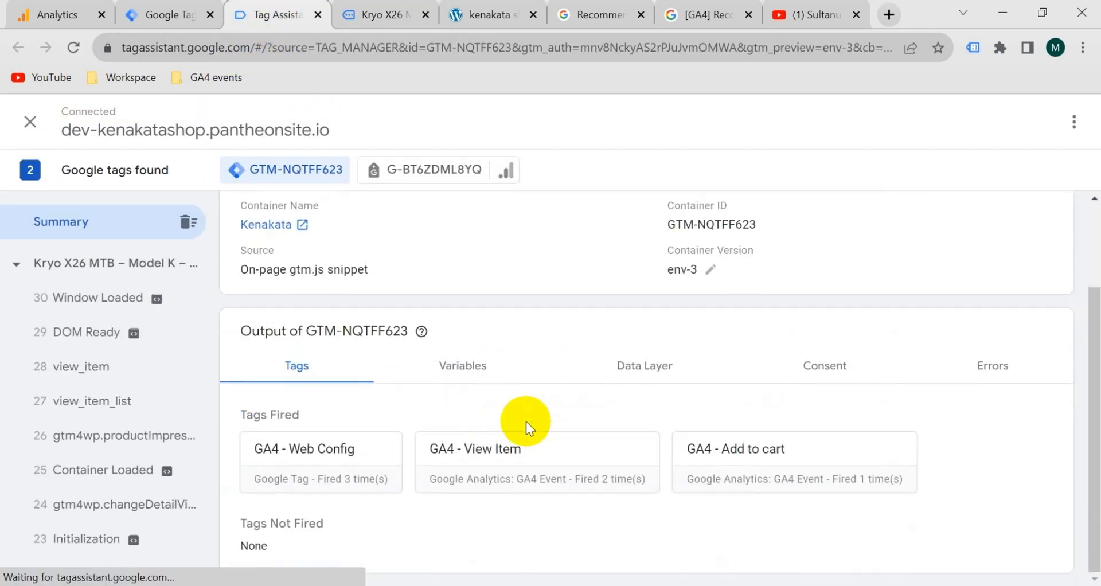
{"action": "mouse_move", "coordinate": [783, 455]}
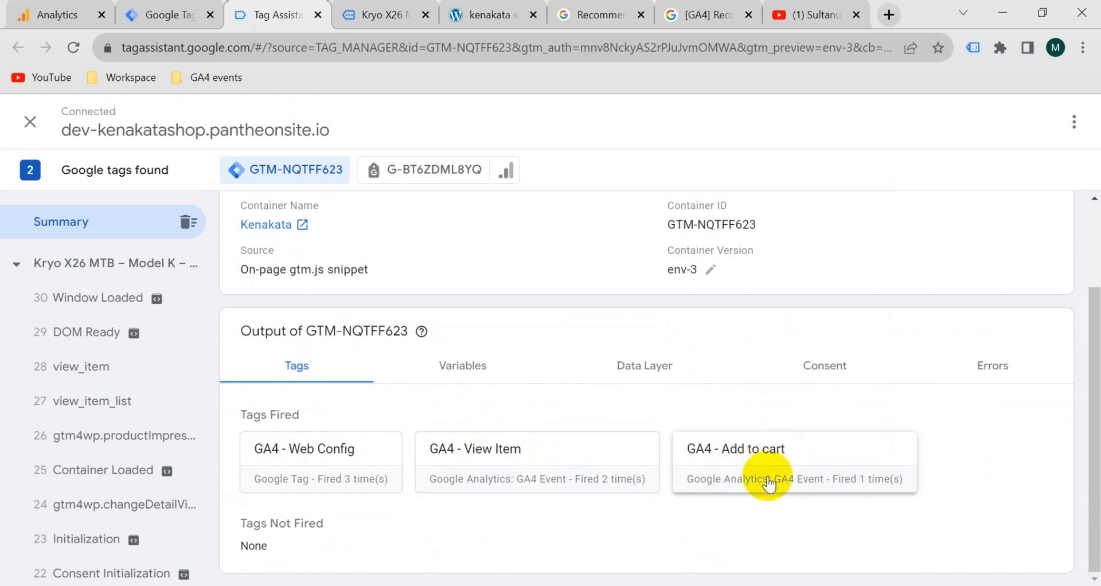
{"action": "mouse_move", "coordinate": [487, 429]}
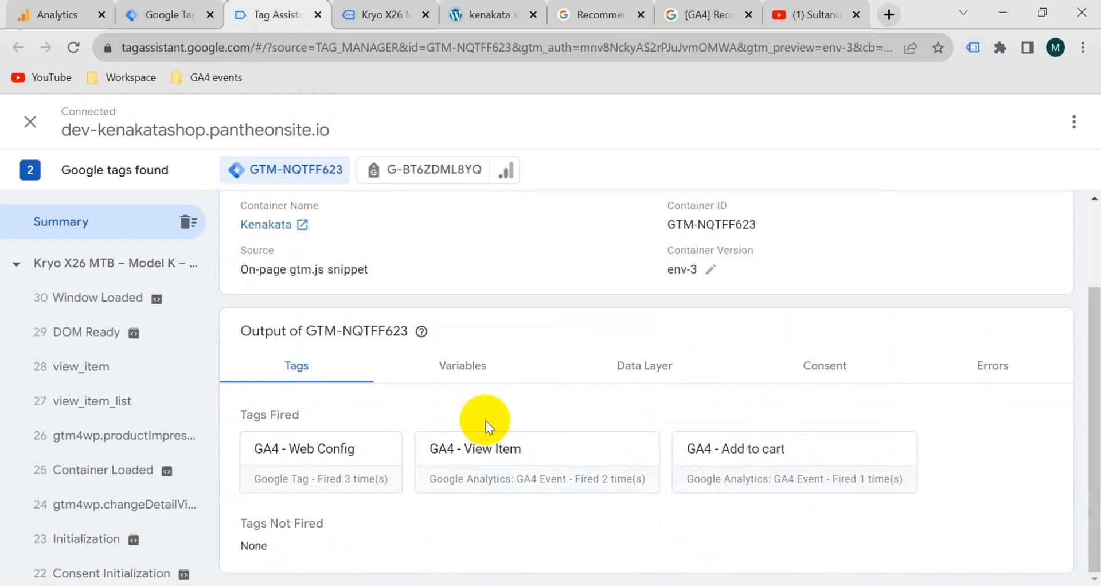
{"action": "left_click", "coordinate": [52, 14]}
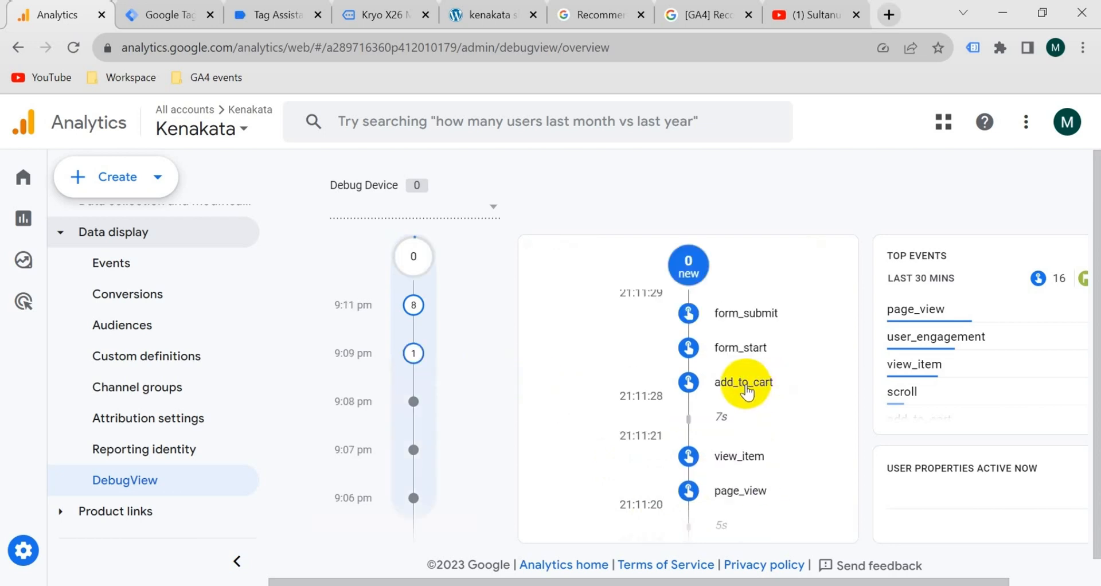
Open the add_to_cart event in DebugView and expand its value parameter, showing 350
{"action": "left_click", "coordinate": [744, 382]}
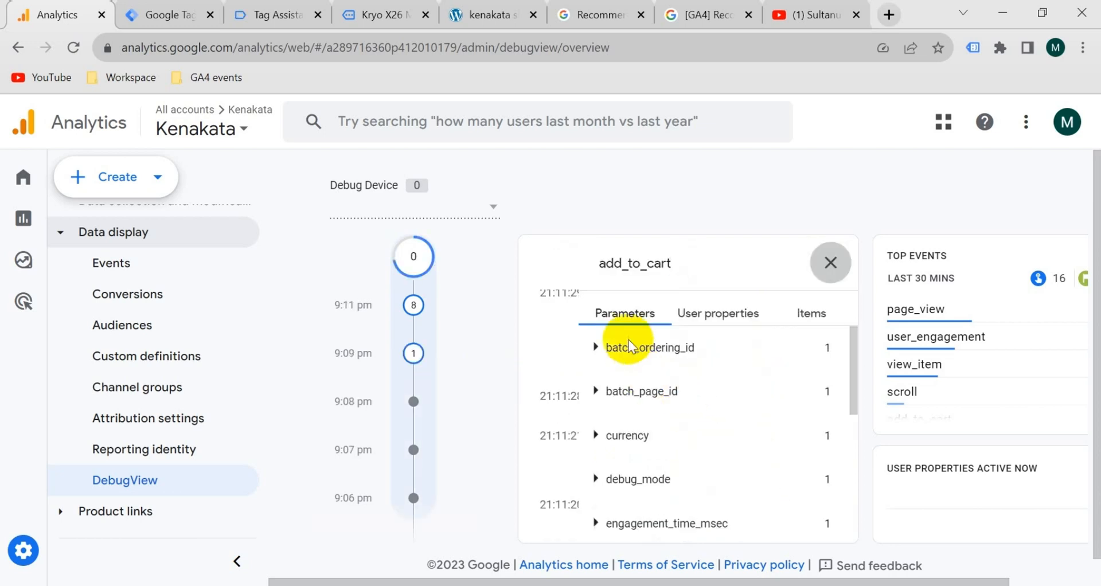
{"action": "mouse_move", "coordinate": [597, 439]}
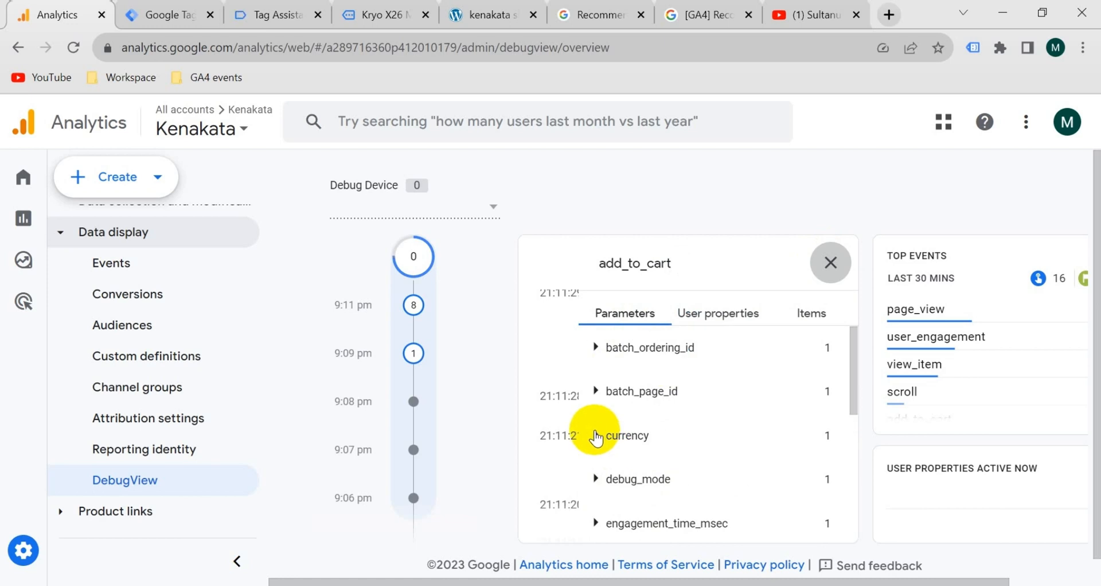
{"action": "scroll", "scroll_direction": "down", "scroll_amount": 3}
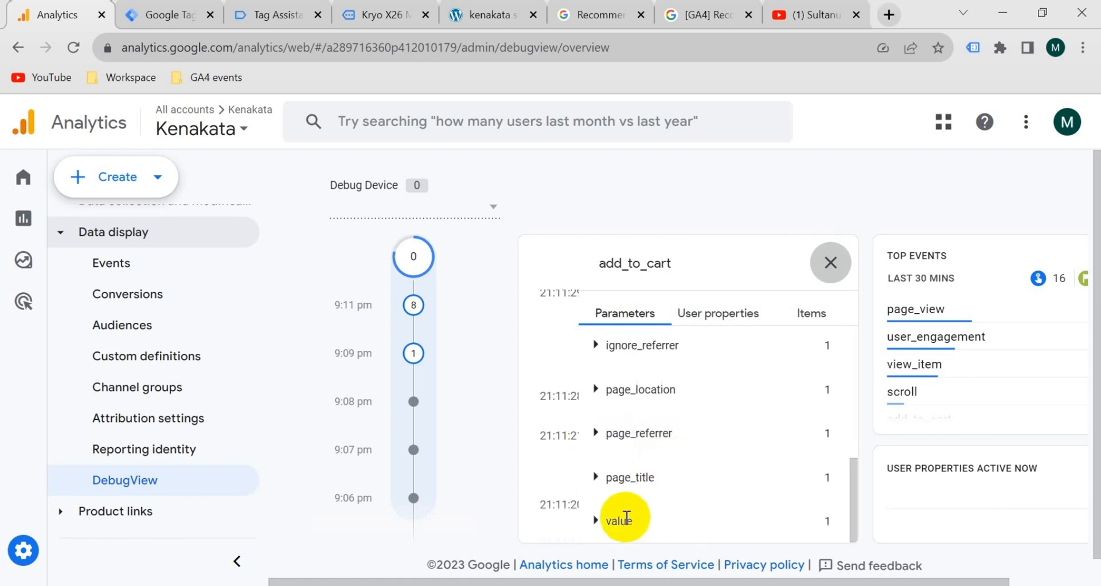
{"action": "left_click", "coordinate": [596, 519]}
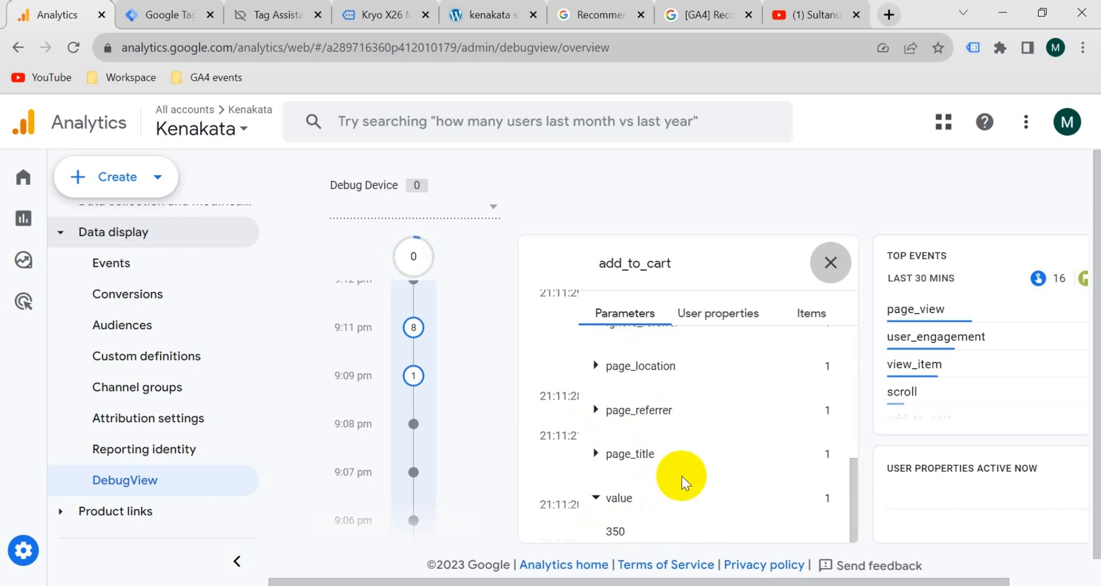
{"action": "left_click", "coordinate": [807, 14]}
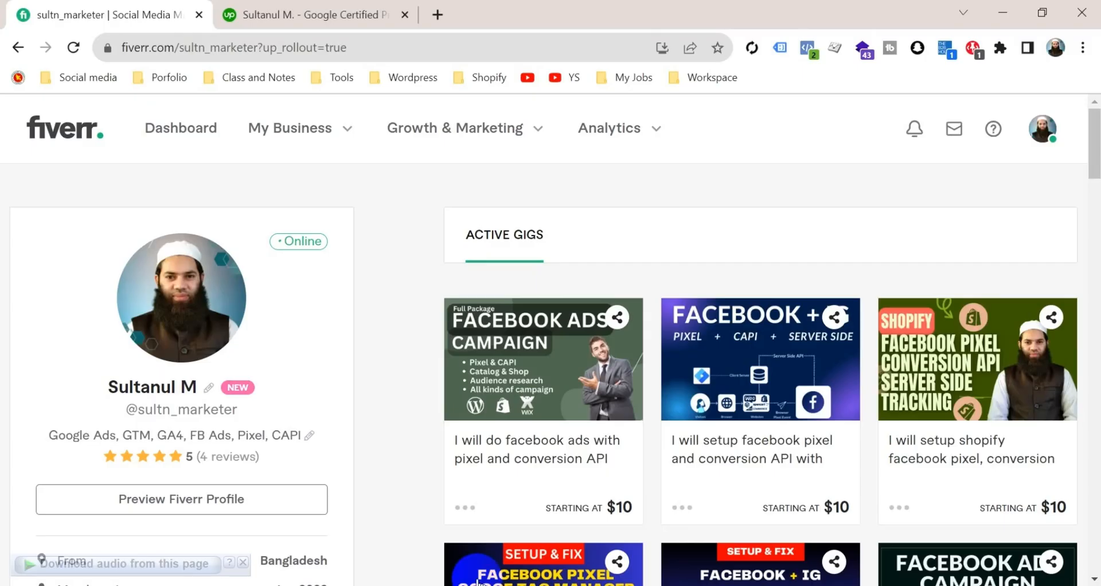
{"action": "mouse_move", "coordinate": [362, 89]}
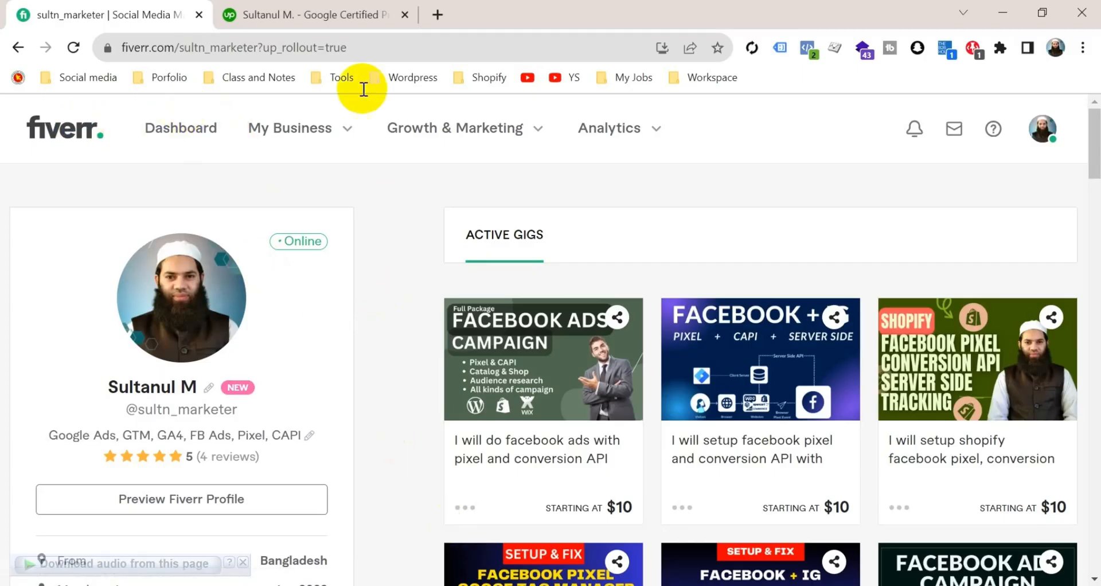